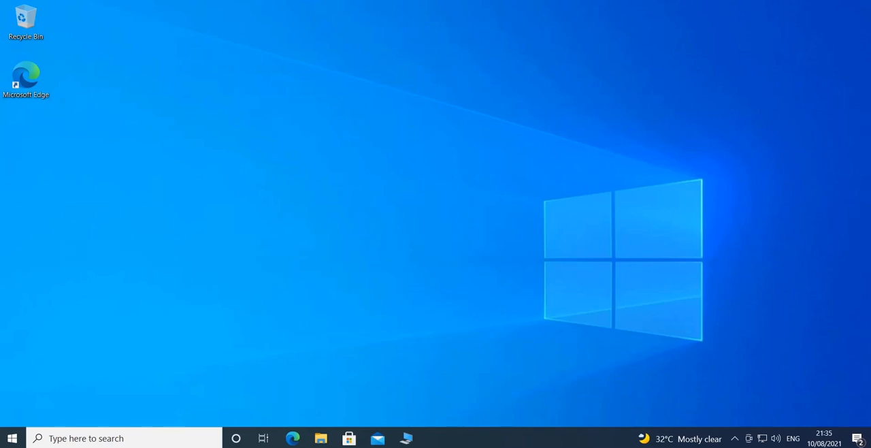
mouse_move(198, 130)
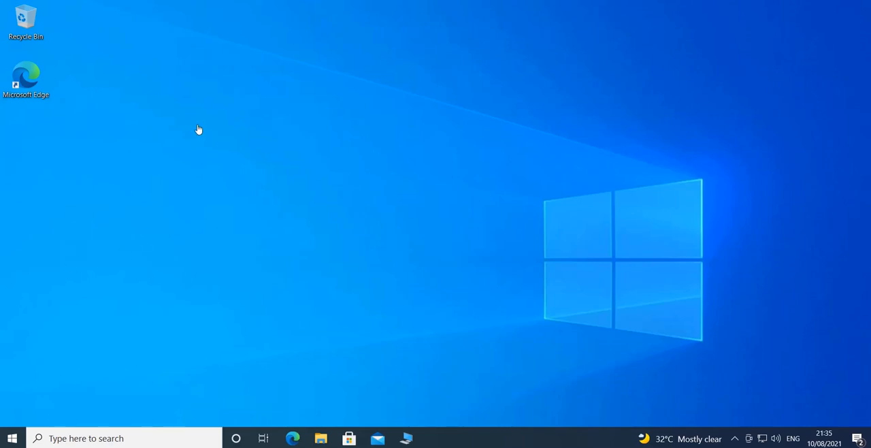
mouse_move(177, 127)
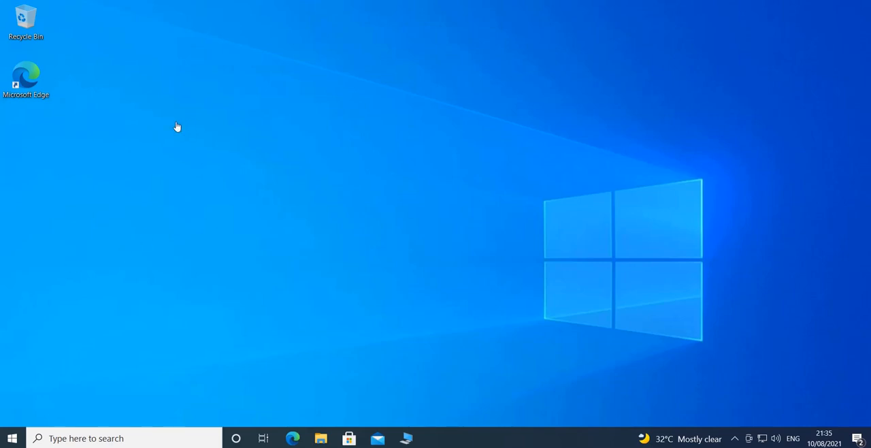
mouse_move(94, 207)
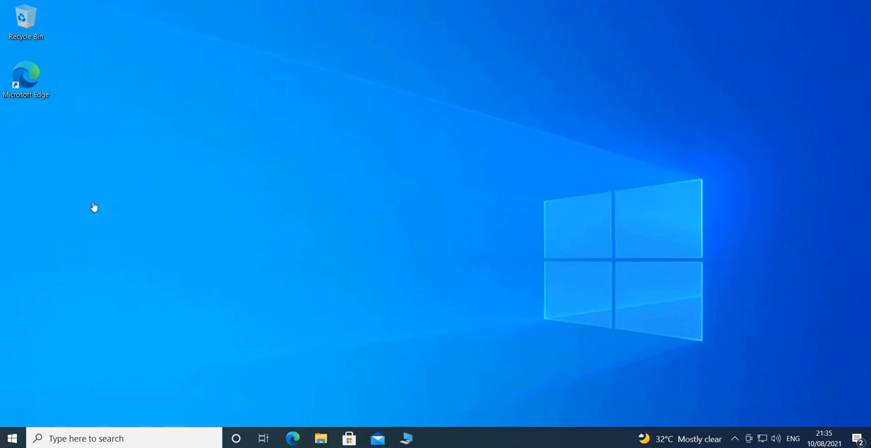
mouse_move(343, 351)
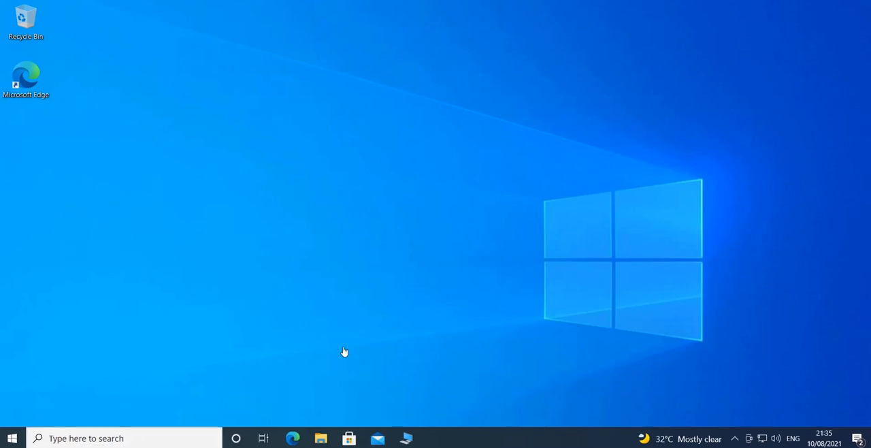
mouse_move(389, 408)
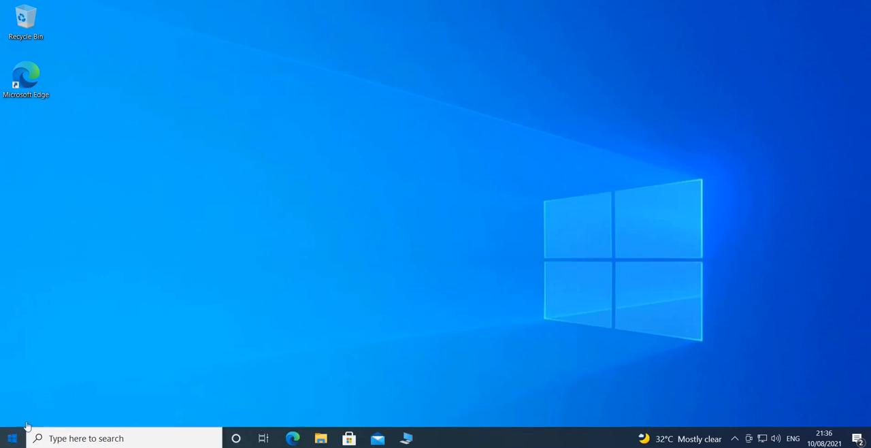
Scroll the Start app list to M and launch Microsoft Solitaire Collection.
left_click(11, 438)
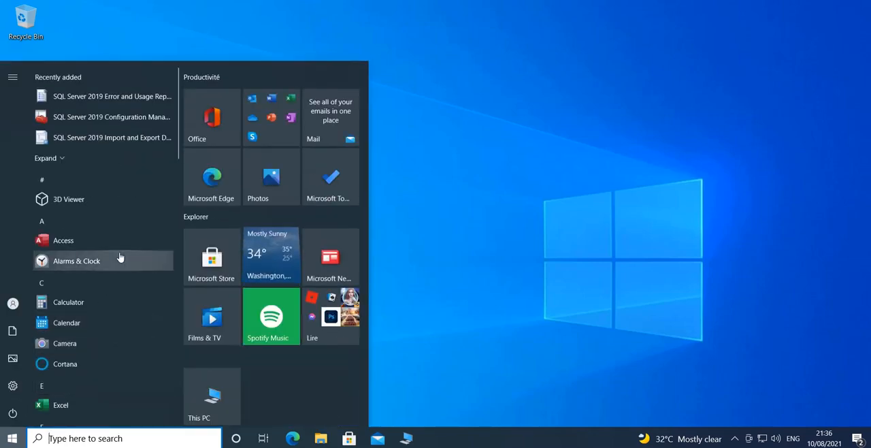
scroll("down", 3)
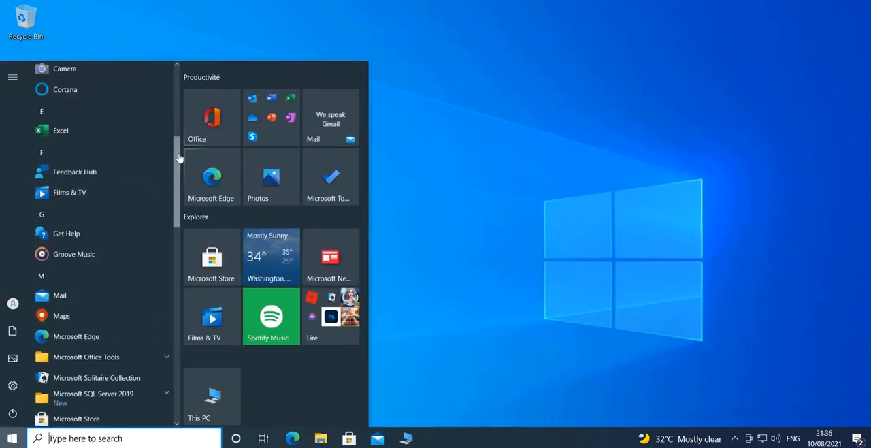
scroll("down", 3)
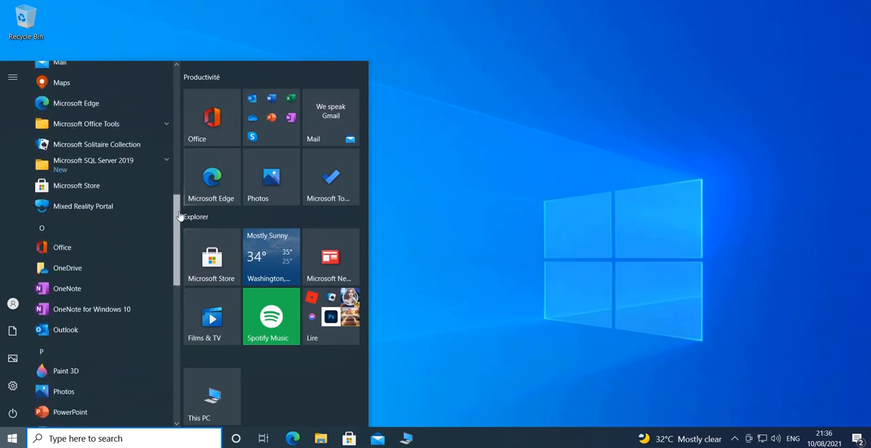
scroll("down", 3)
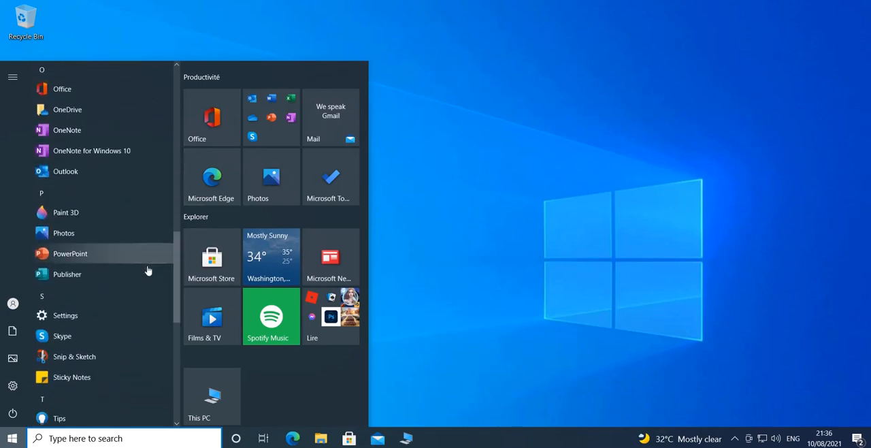
scroll("up", 3)
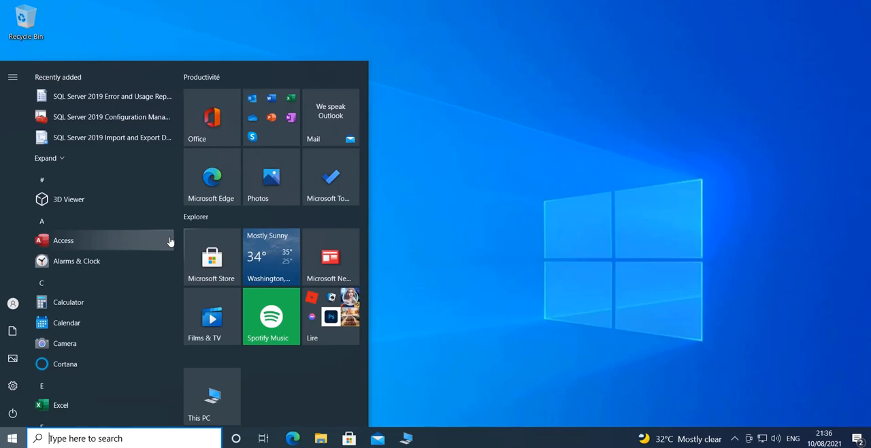
mouse_move(133, 302)
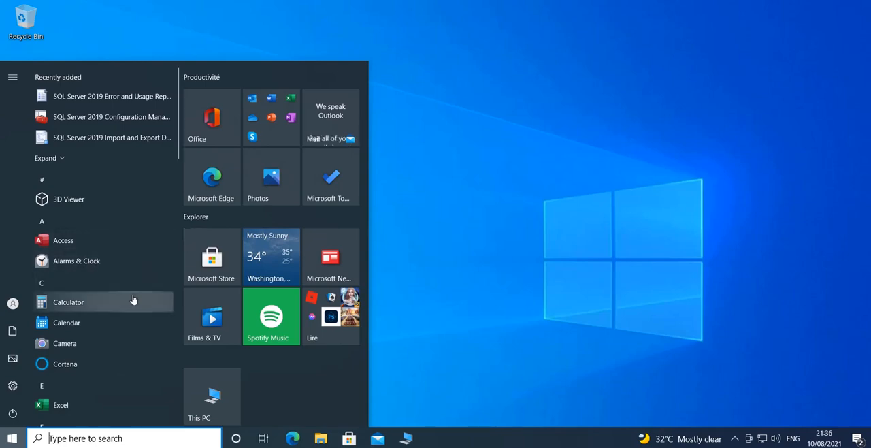
mouse_move(126, 143)
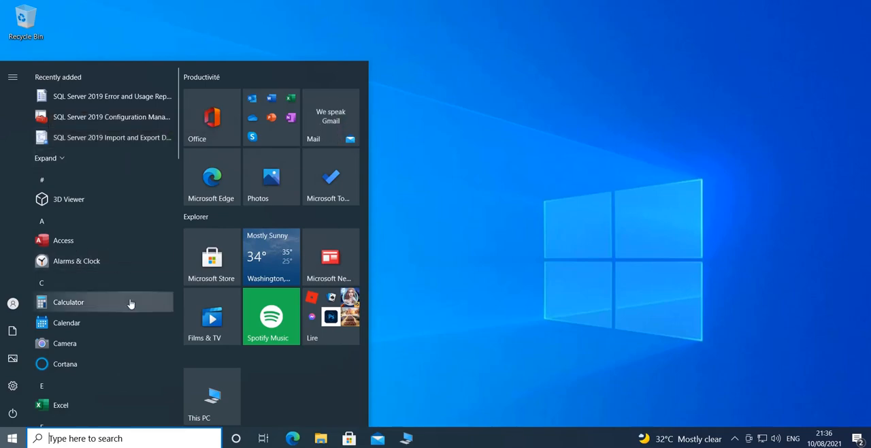
scroll("down", 3)
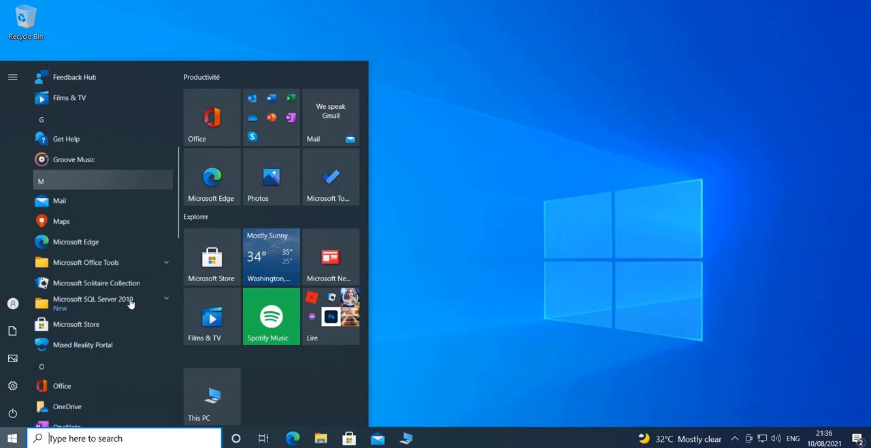
scroll("down", 3)
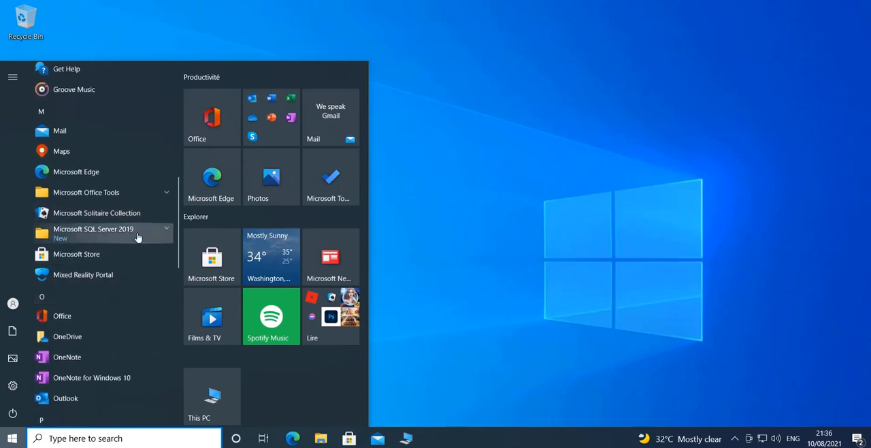
left_click(97, 212)
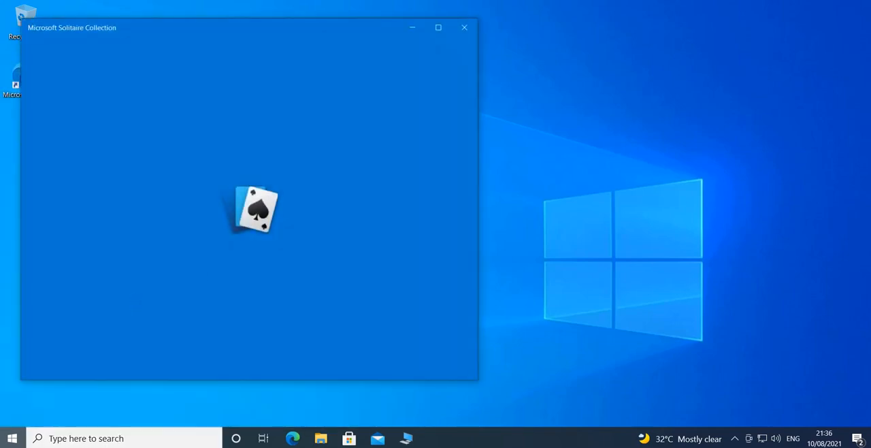
Close Solitaire, then expand the Microsoft SQL Server 2019 folder in the Start app list.
left_click(464, 27)
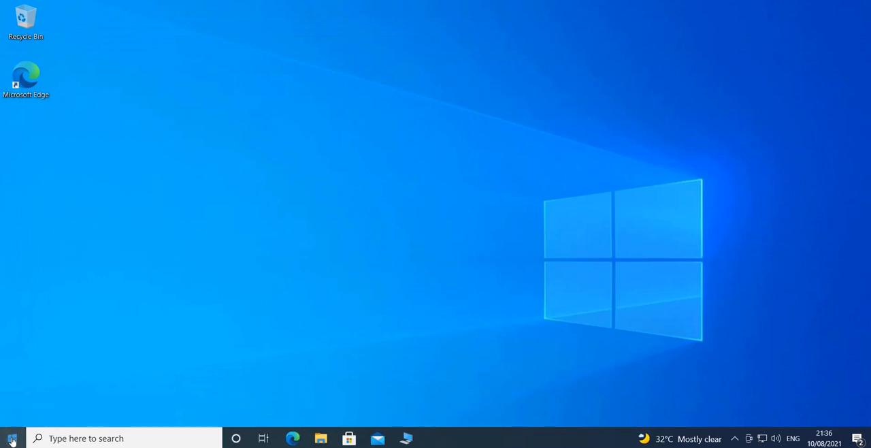
left_click(11, 438)
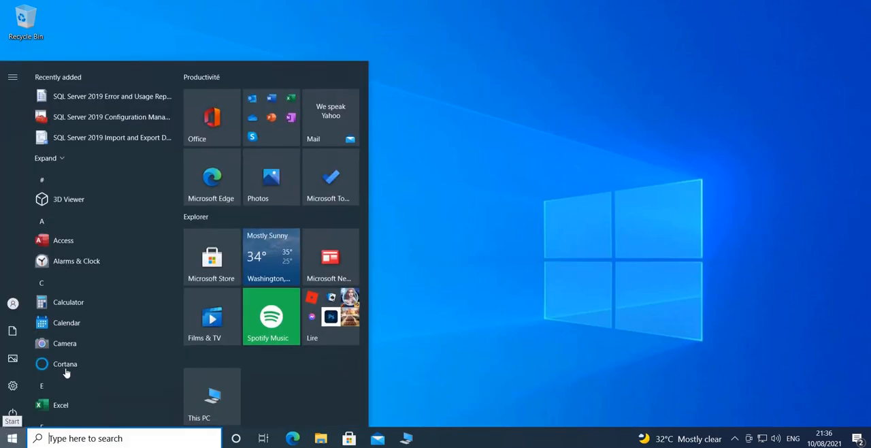
scroll("down", 3)
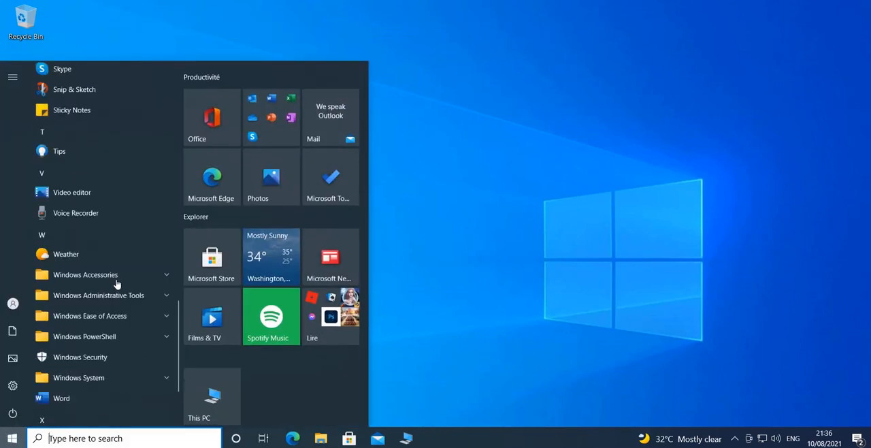
scroll("up", 3)
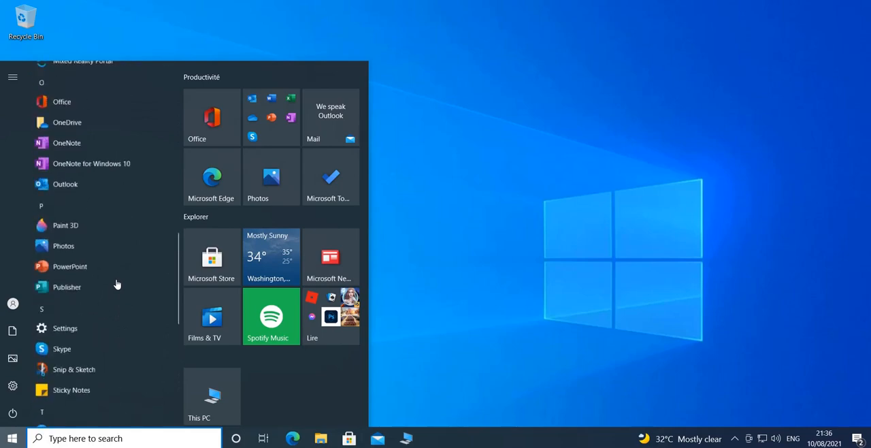
scroll("up", 3)
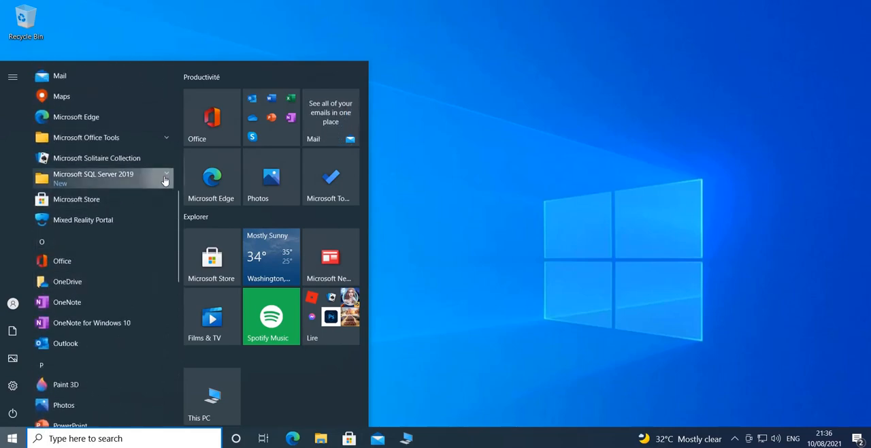
left_click(92, 177)
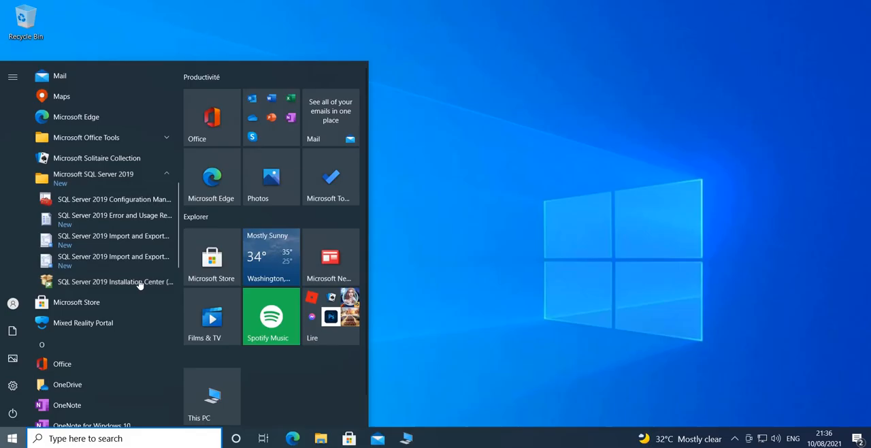
Launch SQL Server 2019 Installation Center with admin approval and show its Installation page.
left_click(115, 280)
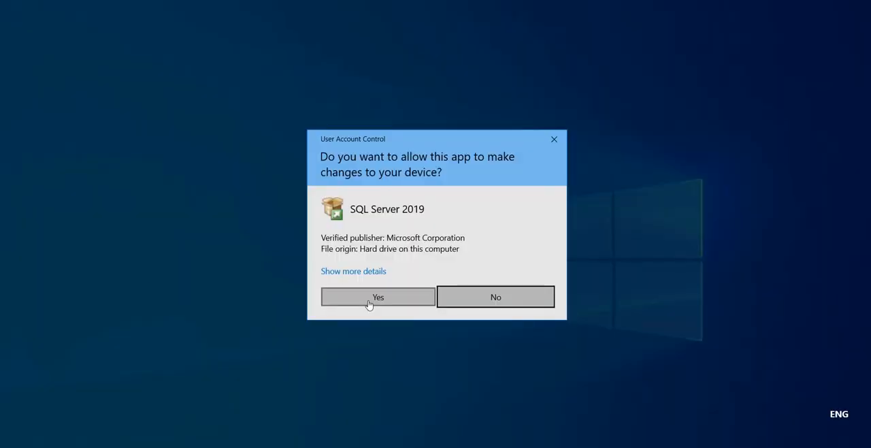
left_click(379, 296)
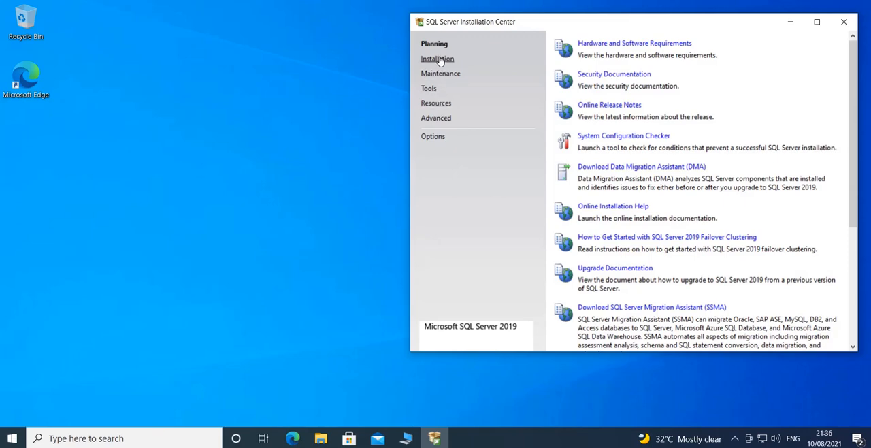
left_click(438, 57)
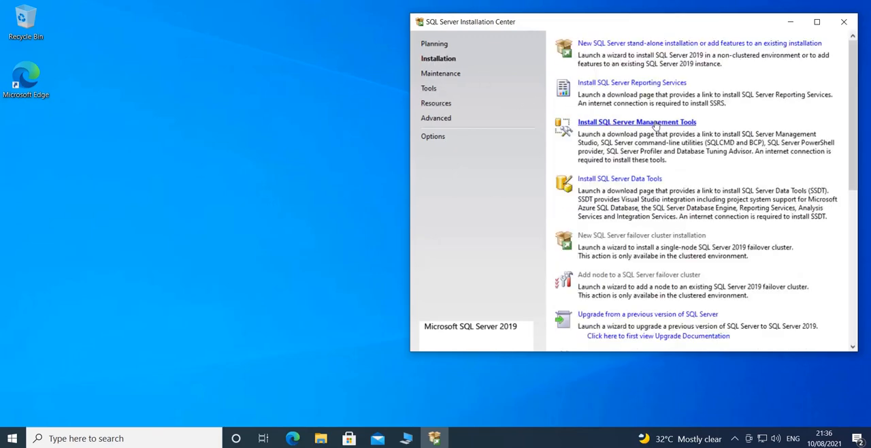
mouse_move(569, 139)
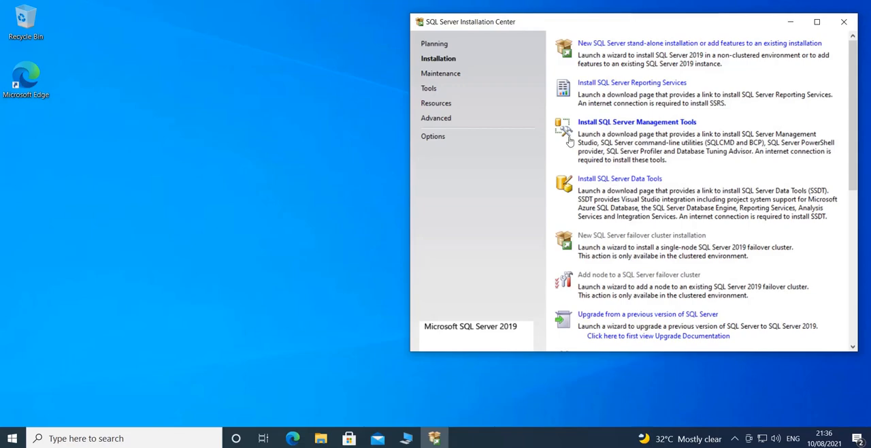
Follow Install SQL Server Management Tools to the Docs page and reach the SSMS 18.9.2 download link.
left_click(636, 123)
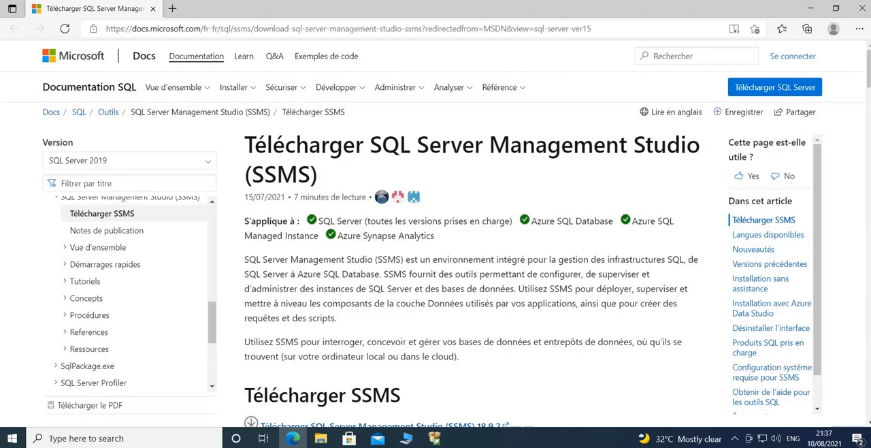
scroll("down", 3)
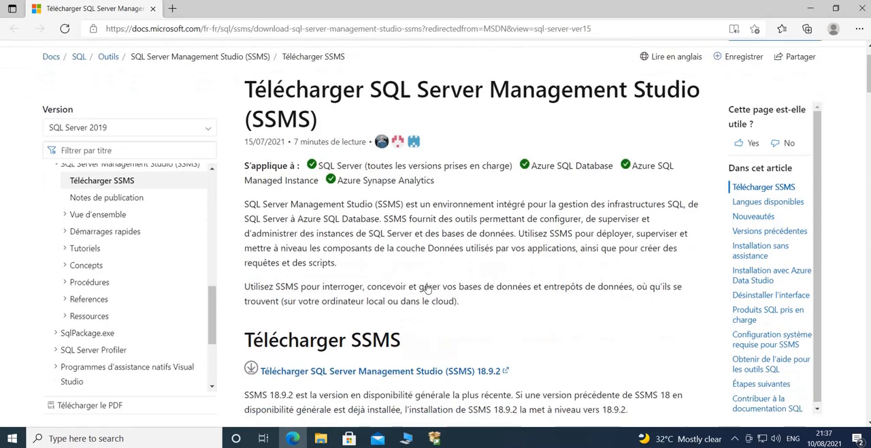
scroll("down", 3)
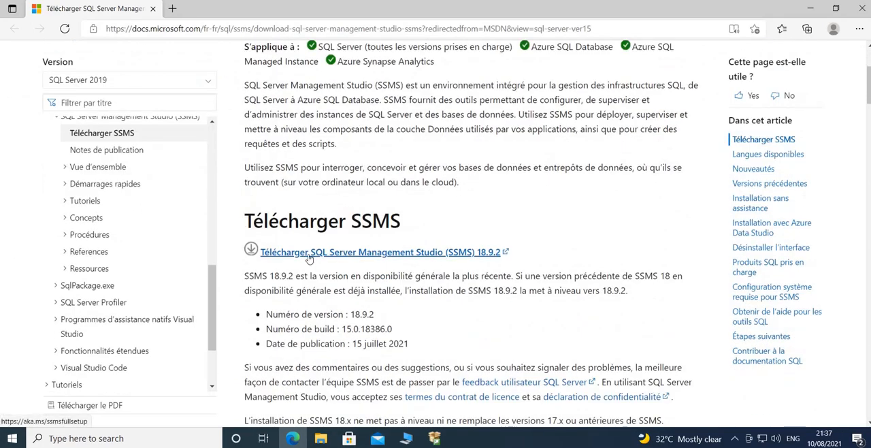
mouse_move(441, 256)
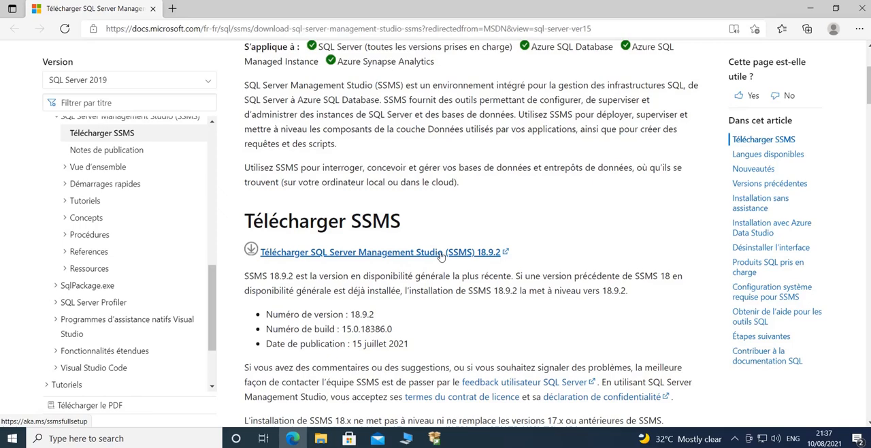
mouse_move(524, 253)
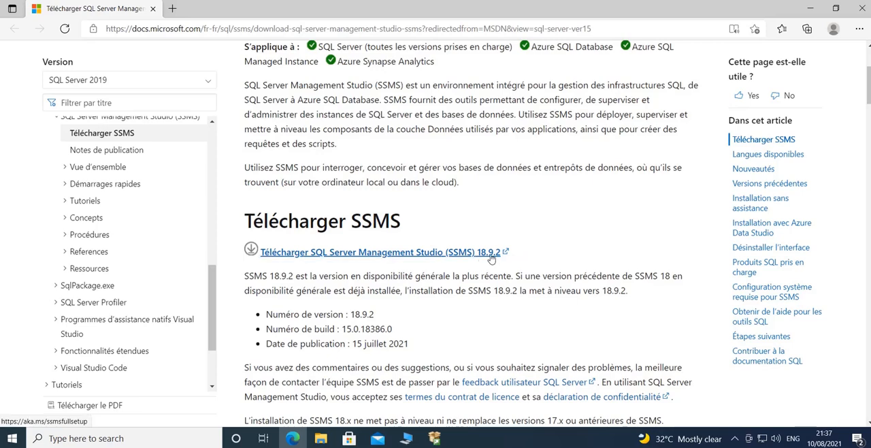
mouse_move(605, 169)
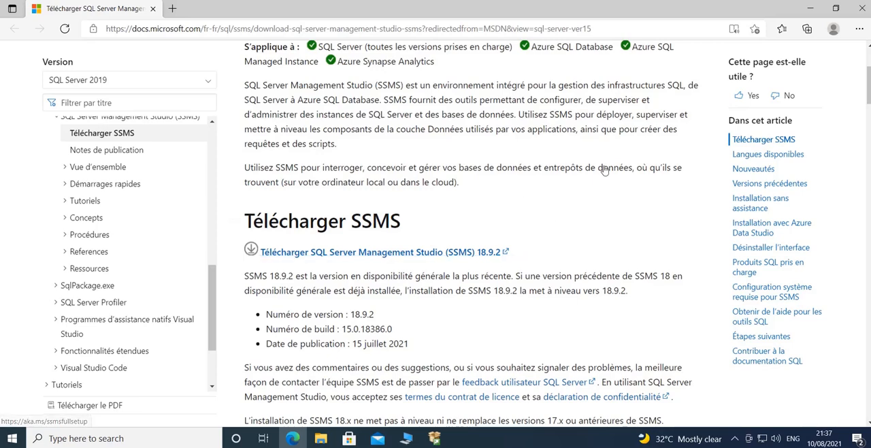
mouse_move(486, 255)
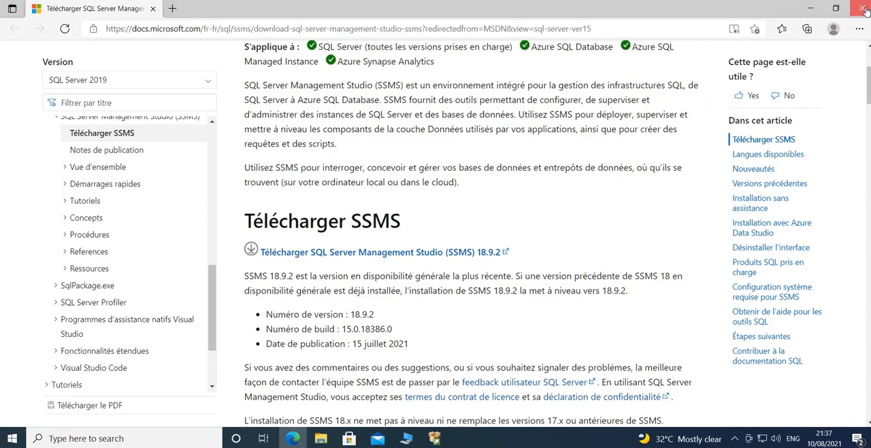
In File Explorer's Downloads folder, select the SSMS-Setup-ENU installer and dismiss its context menu.
left_click(865, 8)
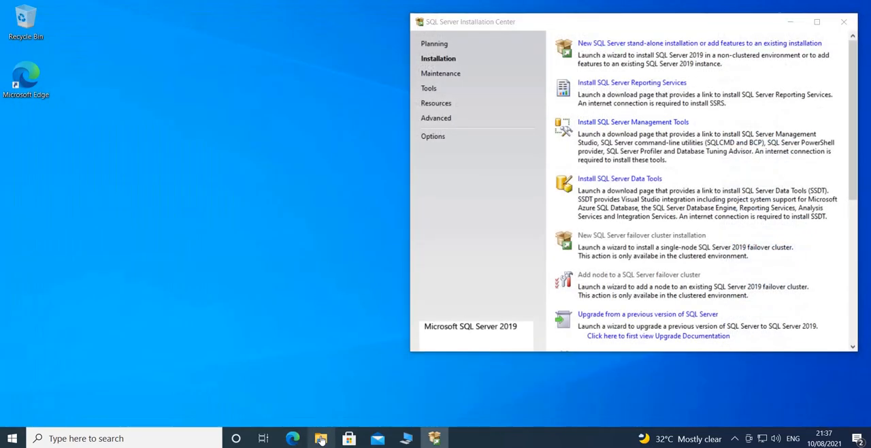
left_click(321, 438)
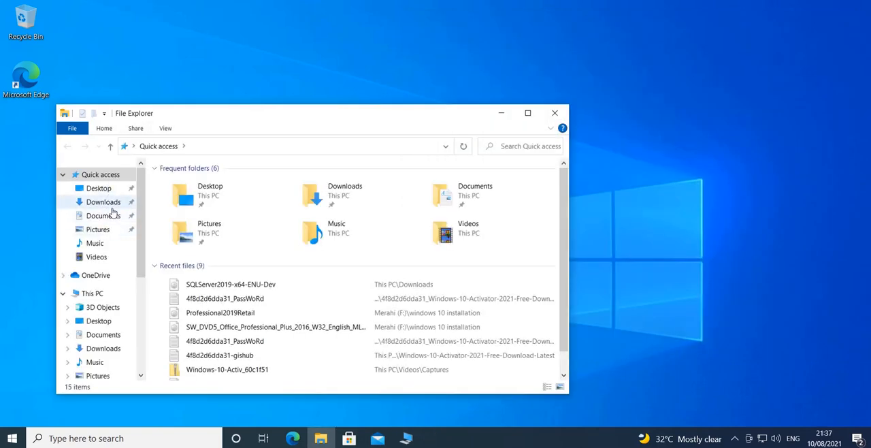
double_click(103, 202)
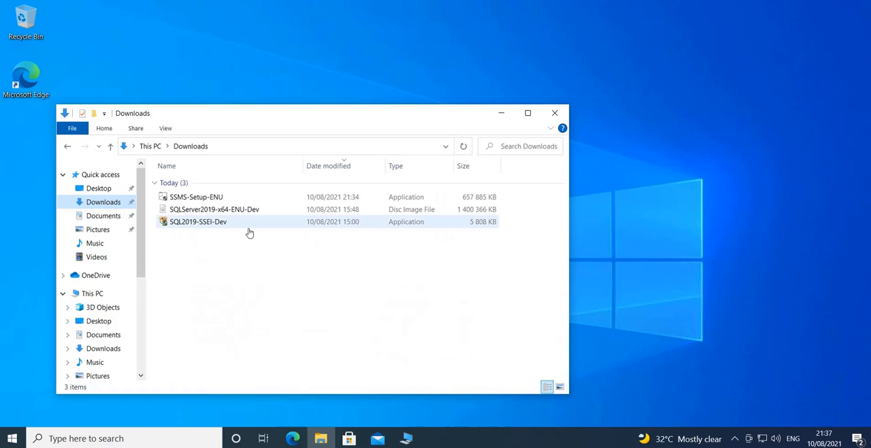
left_click(196, 196)
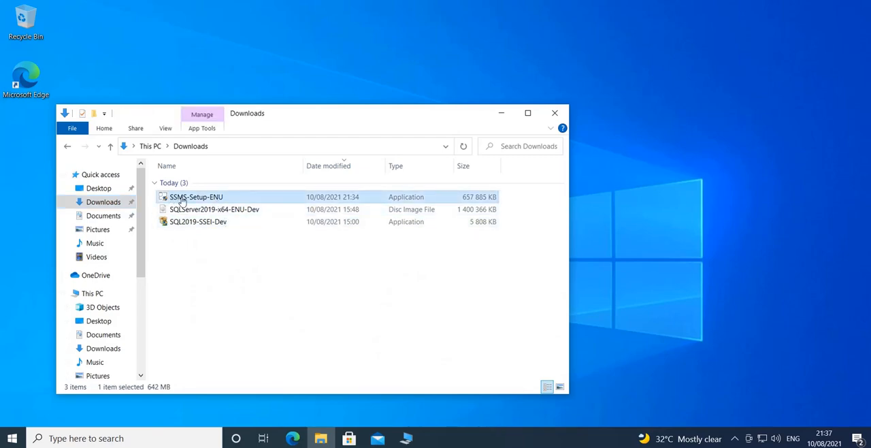
right_click(196, 196)
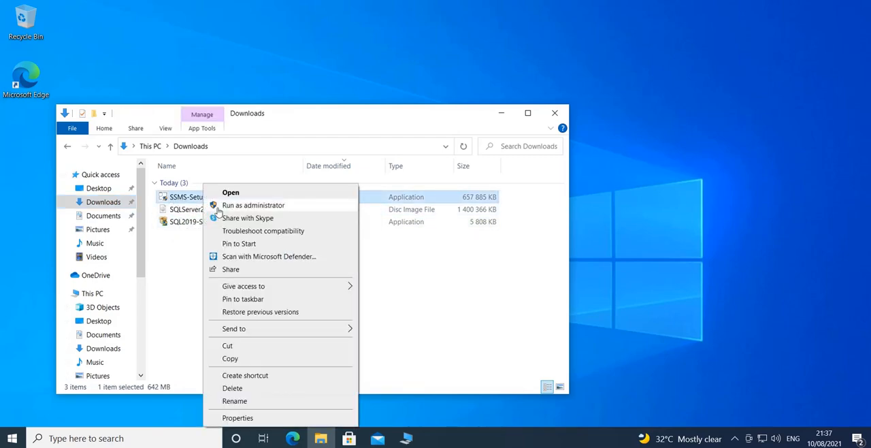
key("Escape")
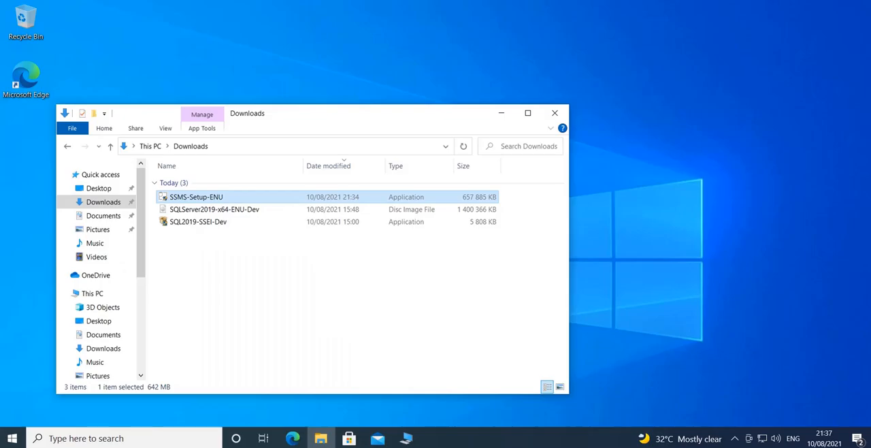
Launch SSMS-Setup-ENU with admin approval and keep the default install folder after viewing Change.
double_click(196, 195)
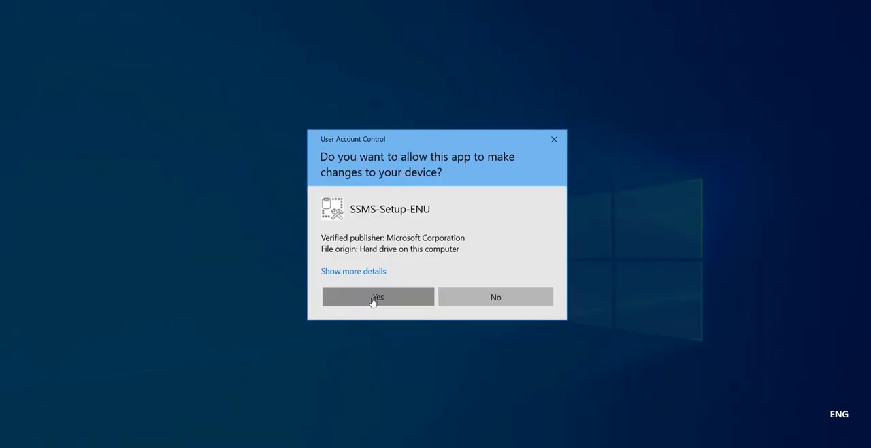
left_click(378, 296)
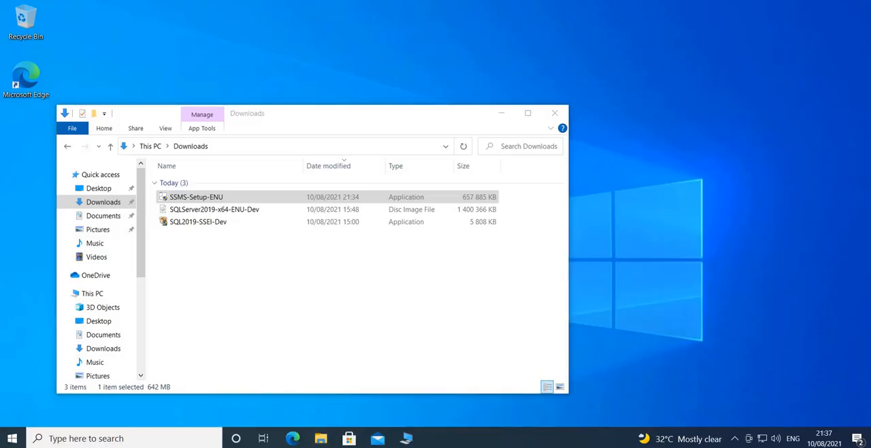
double_click(196, 195)
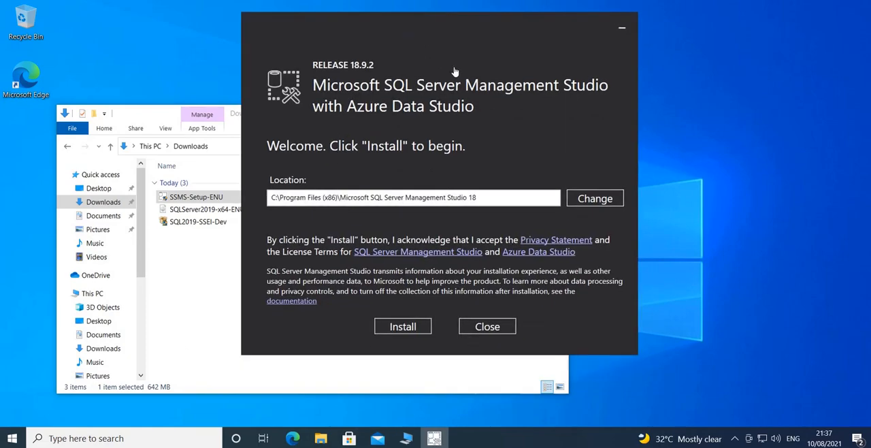
mouse_move(310, 211)
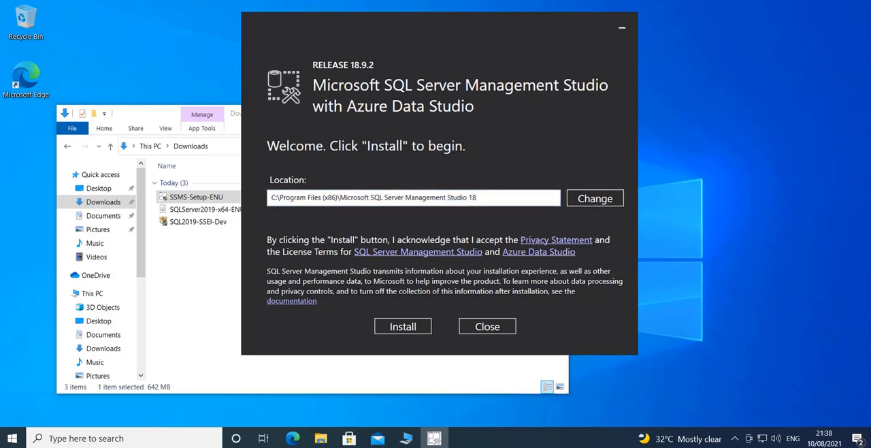
left_click(594, 199)
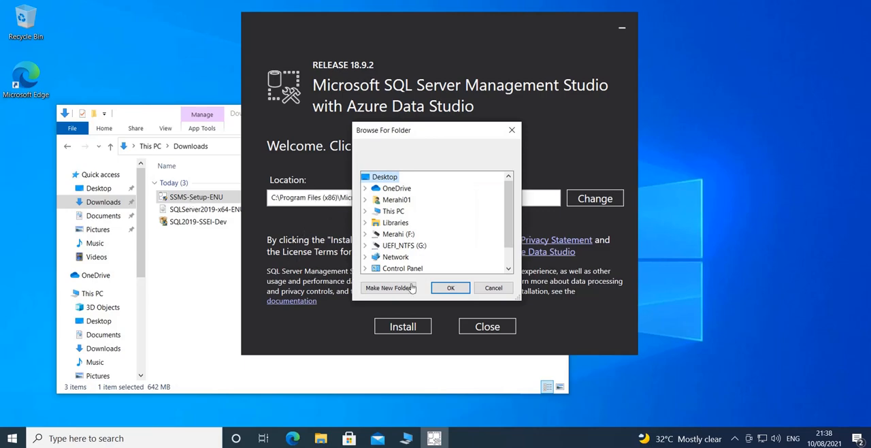
left_click(449, 287)
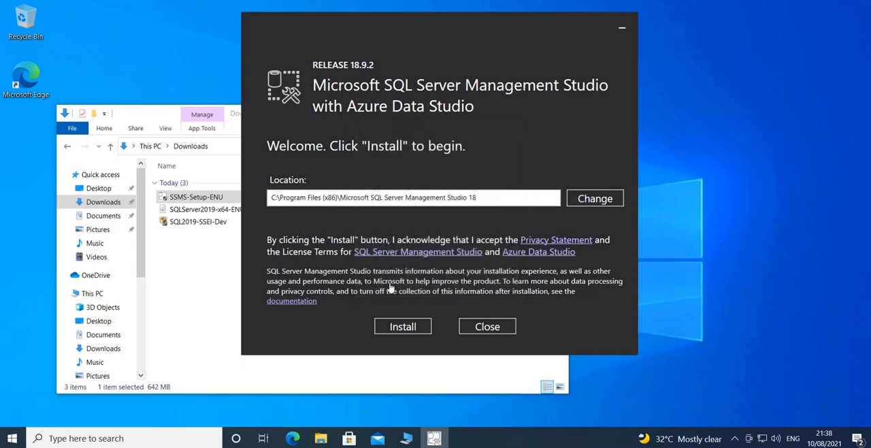
mouse_move(403, 327)
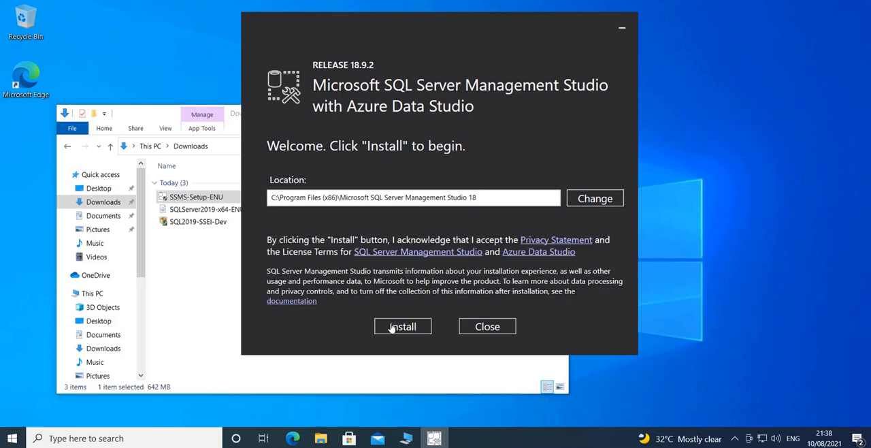
Start the SSMS 18.9.2 installation and let the progress bars run.
left_click(402, 325)
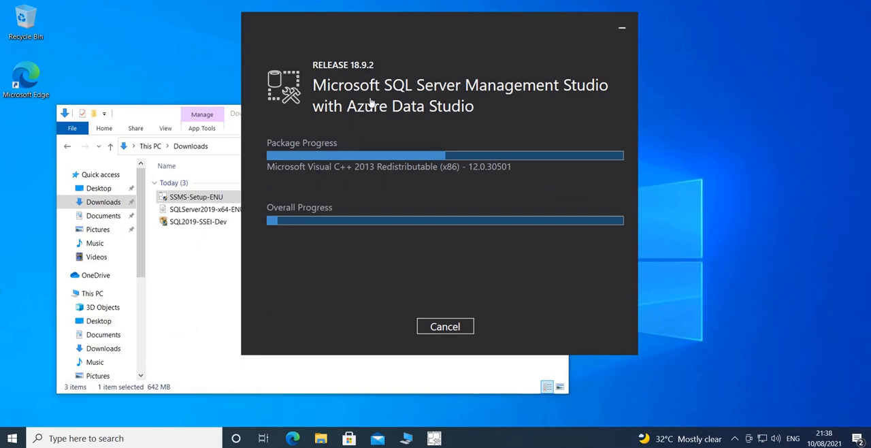
mouse_move(482, 229)
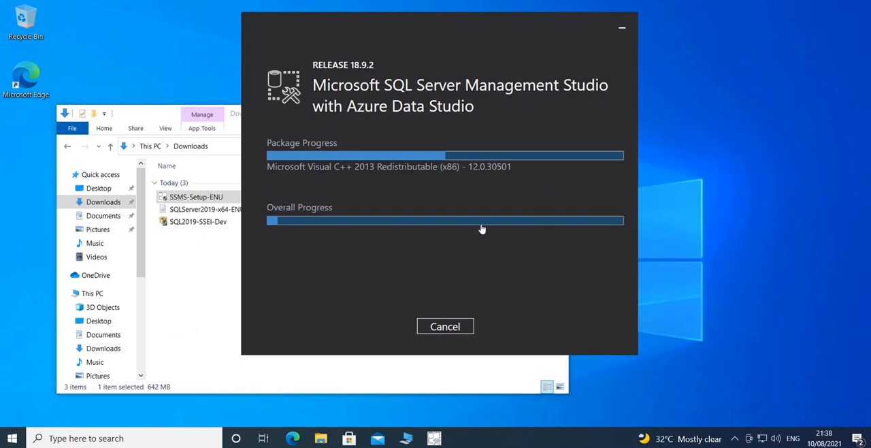
mouse_move(414, 243)
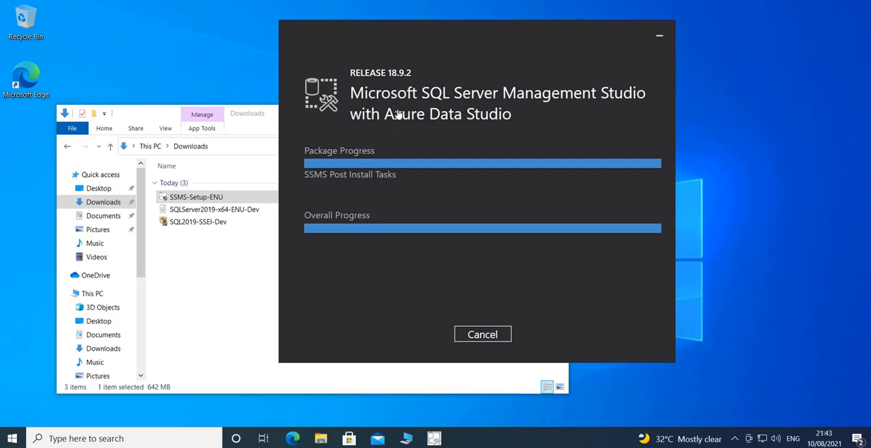
mouse_move(340, 145)
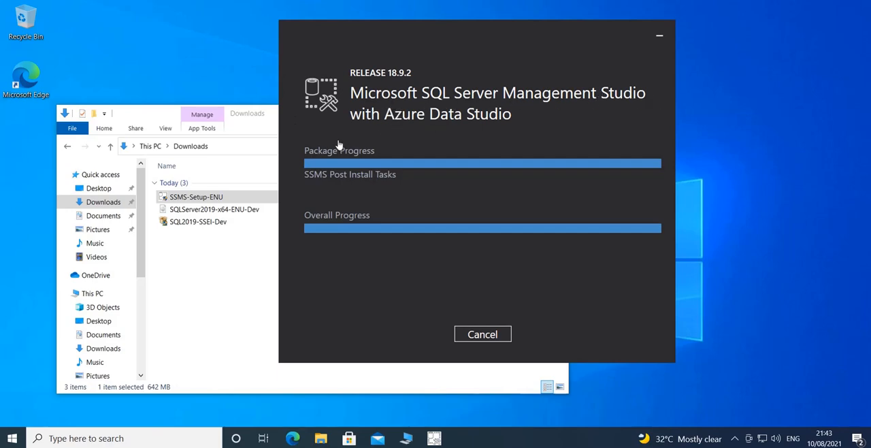
mouse_move(514, 129)
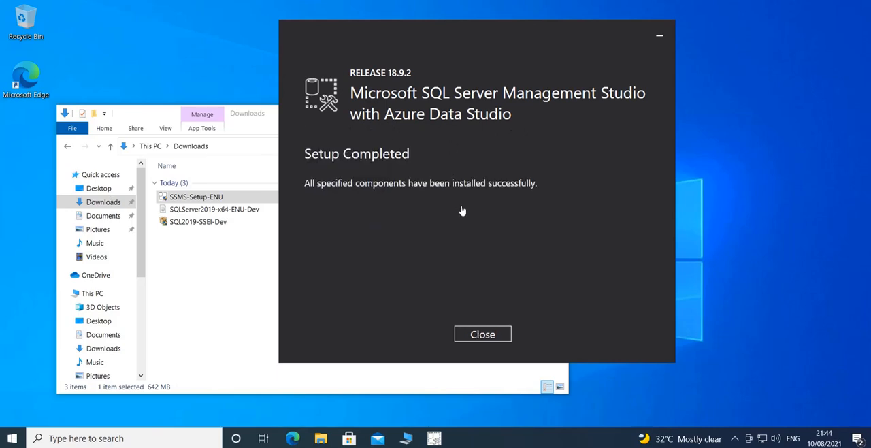
mouse_move(449, 171)
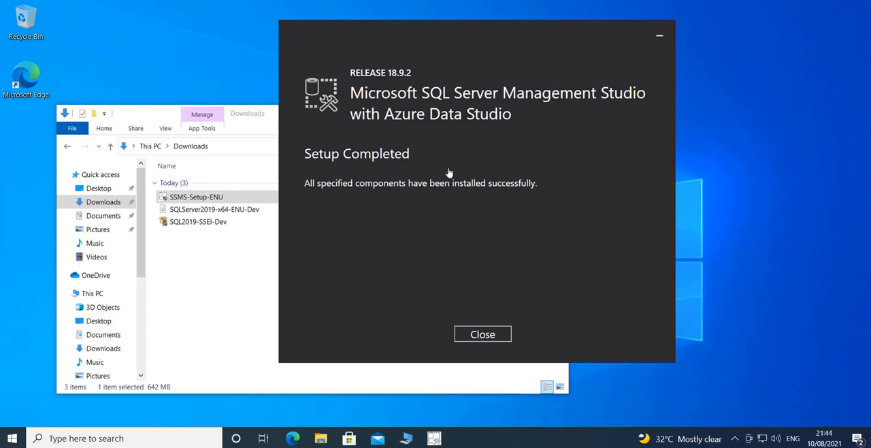
mouse_move(487, 280)
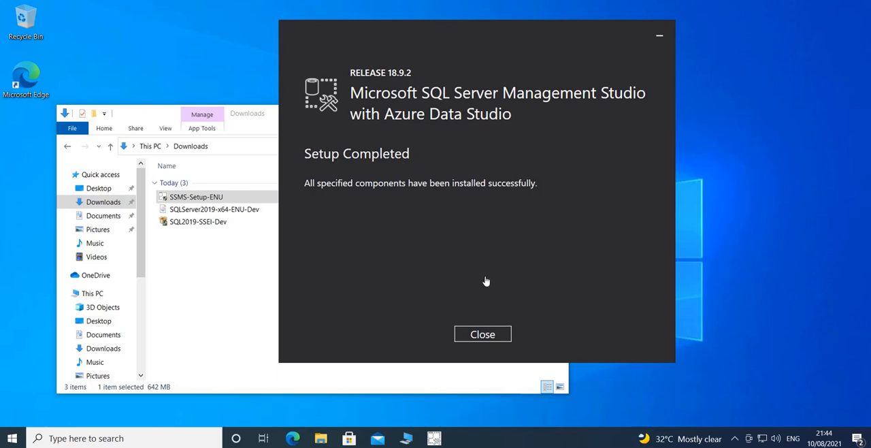
mouse_move(481, 335)
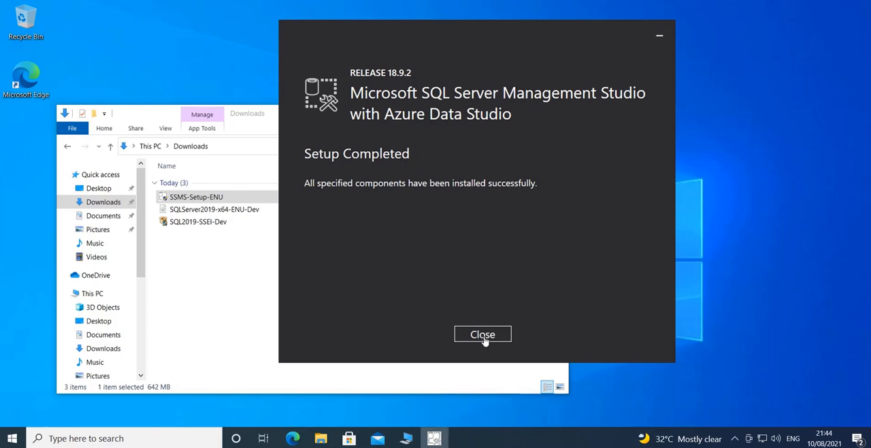
Close the SSMS 18.9.2 Setup Completed screen.
left_click(481, 334)
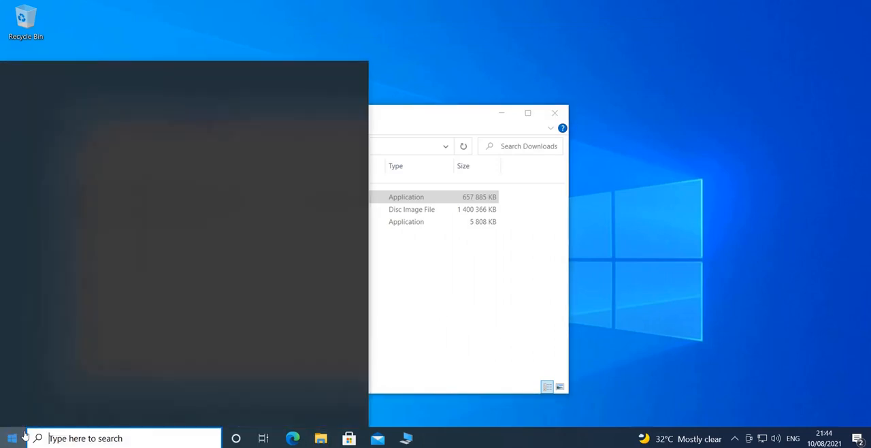
Scroll the Start app list toward the Microsoft SQL Server Tools 18 group.
left_click(11, 438)
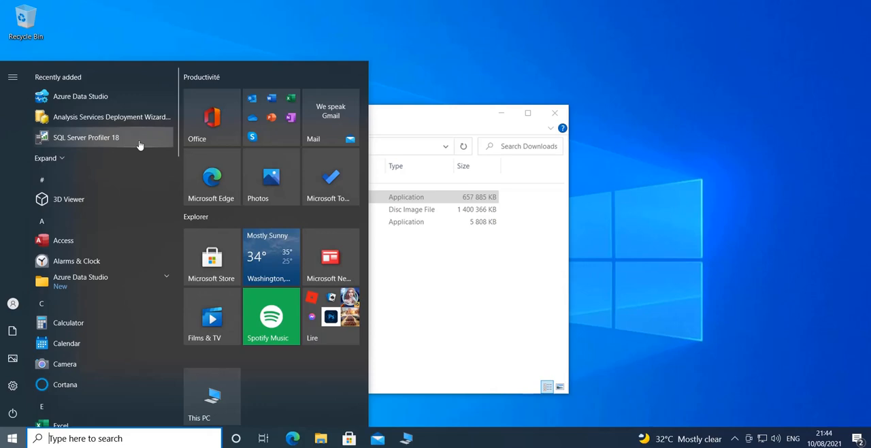
mouse_move(102, 281)
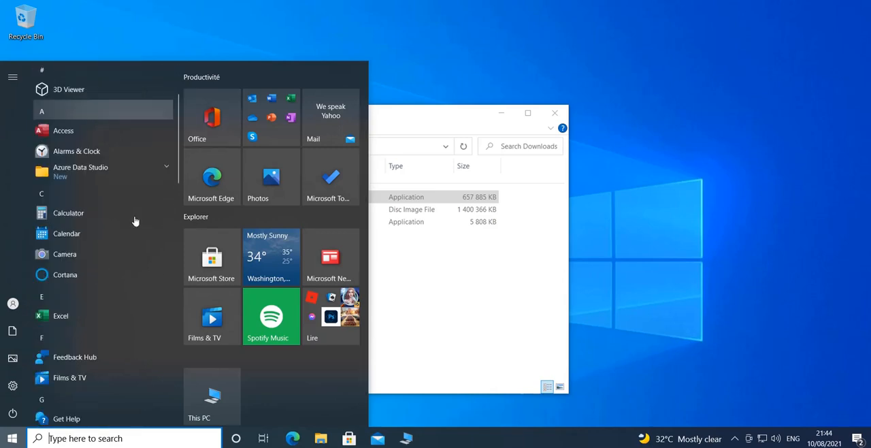
scroll("down", 3)
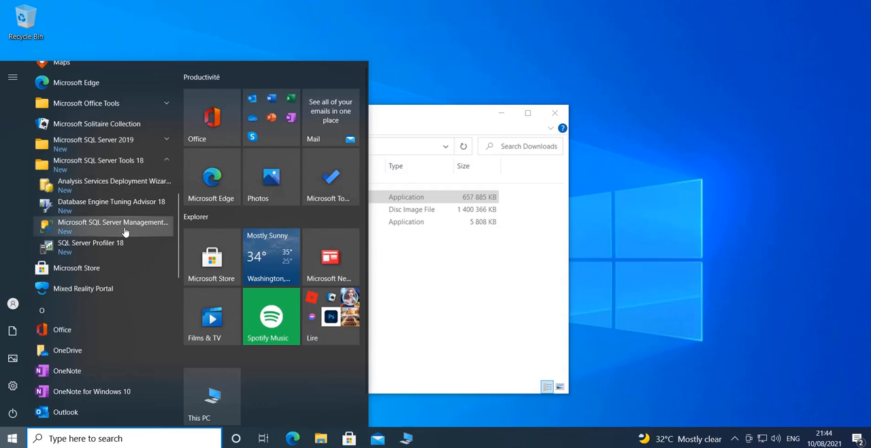
mouse_move(113, 225)
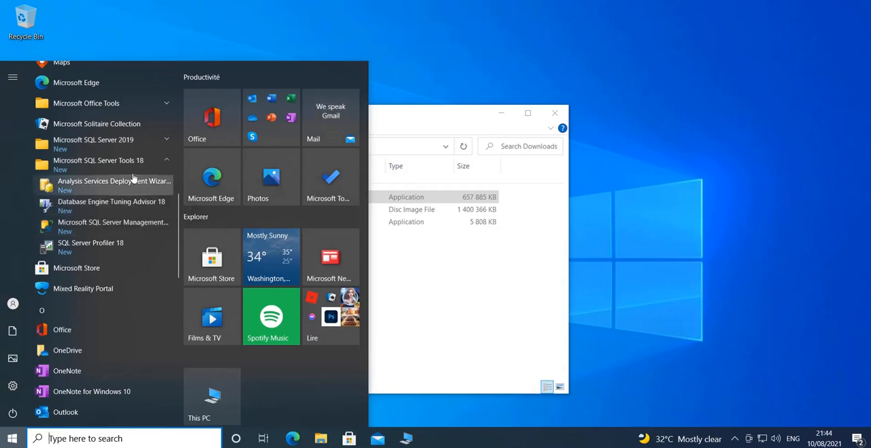
mouse_move(112, 226)
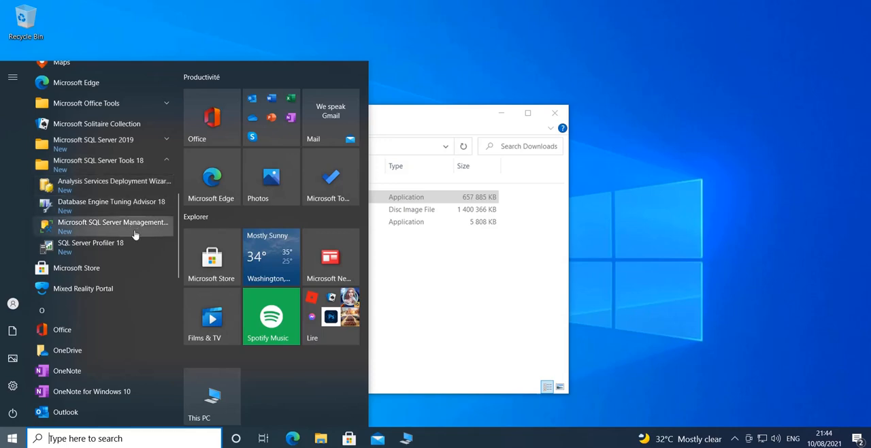
mouse_move(136, 185)
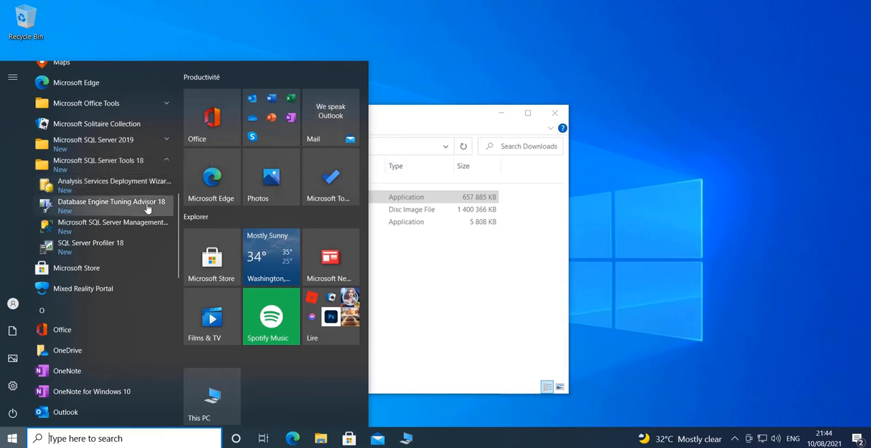
mouse_move(90, 246)
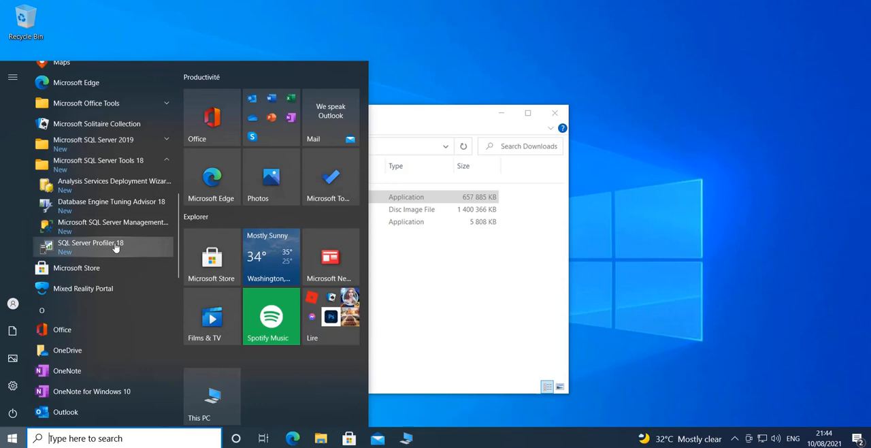
mouse_move(141, 226)
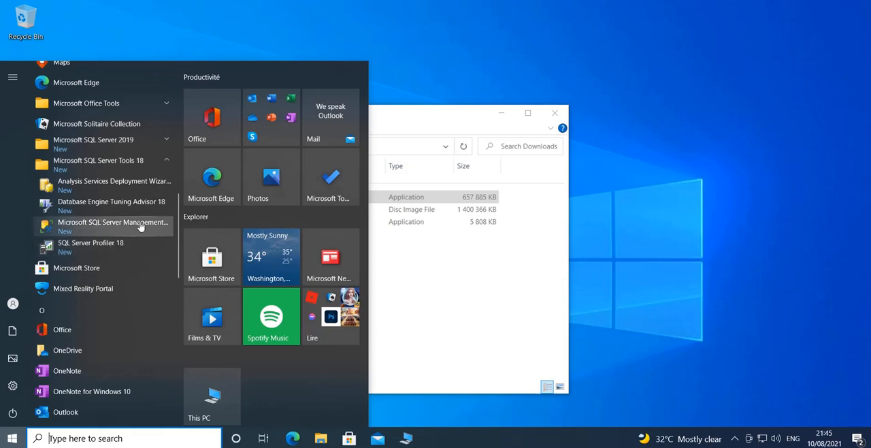
mouse_move(115, 226)
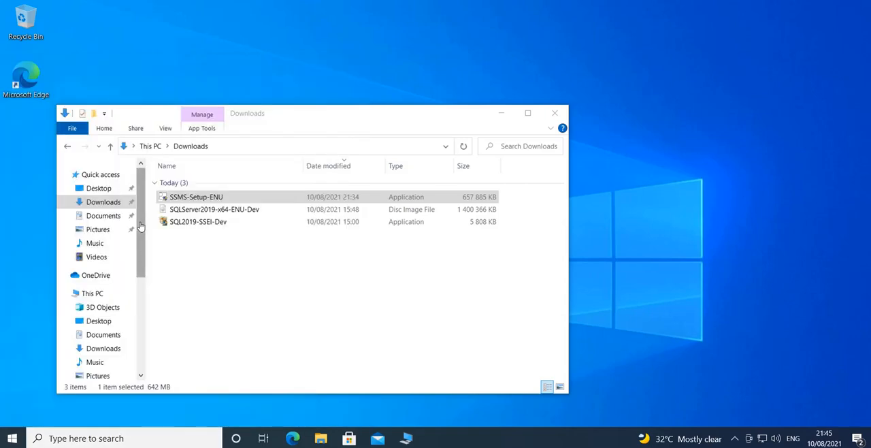
Launch SQL Server Management Studio 18 and let its splash screen load.
double_click(196, 196)
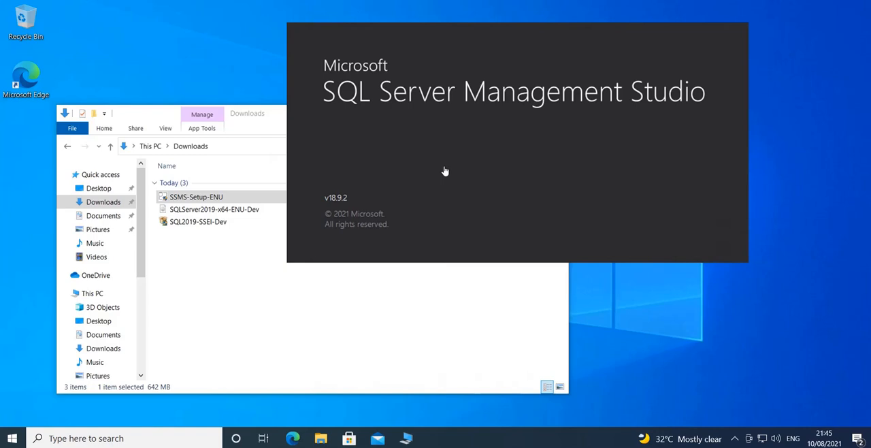
mouse_move(445, 171)
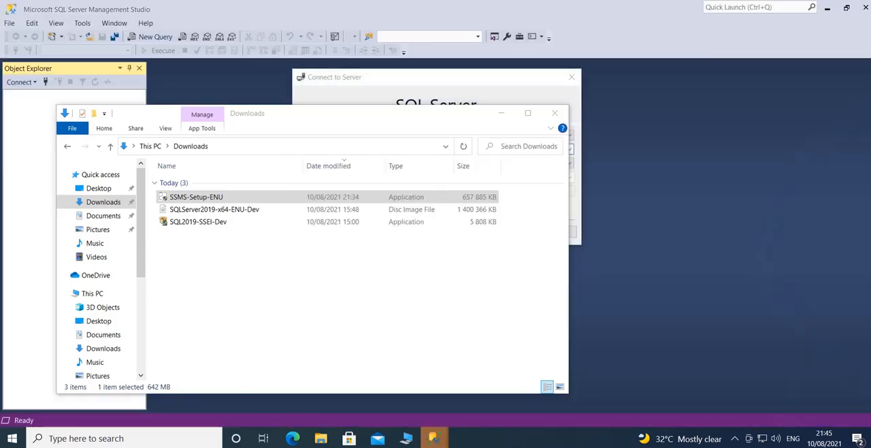
mouse_move(250, 117)
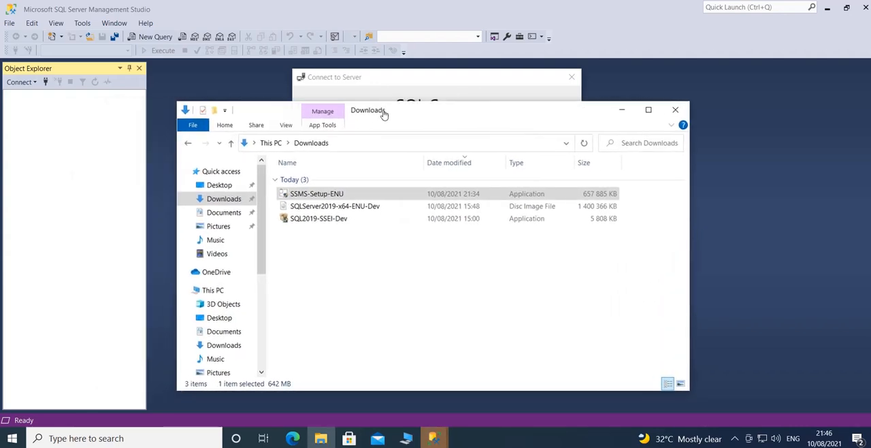
mouse_move(620, 109)
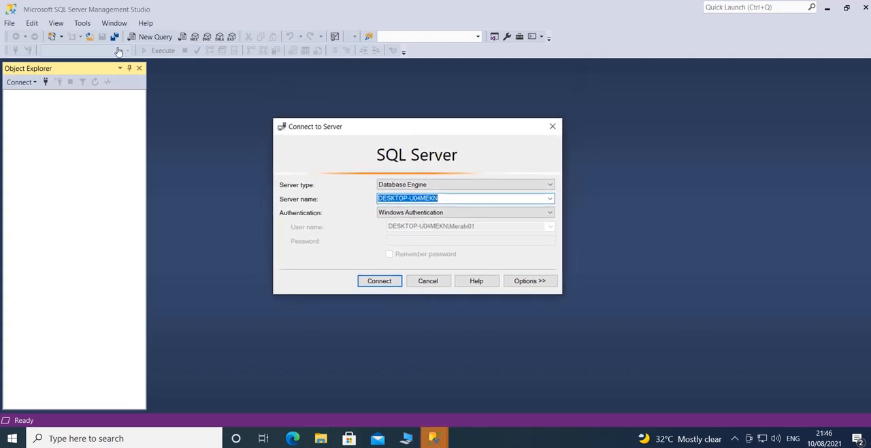
mouse_move(147, 131)
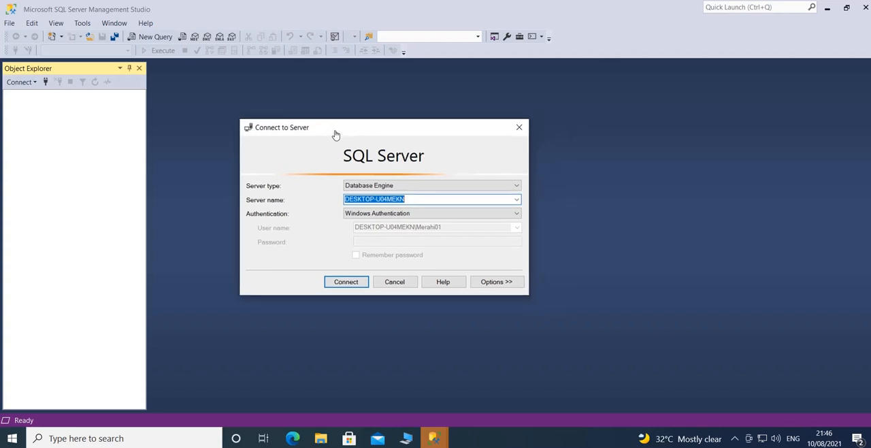
Recentre the Connect to Server dialog on screen while SSMS finishes launching.
left_click_drag(281, 128, 314, 136)
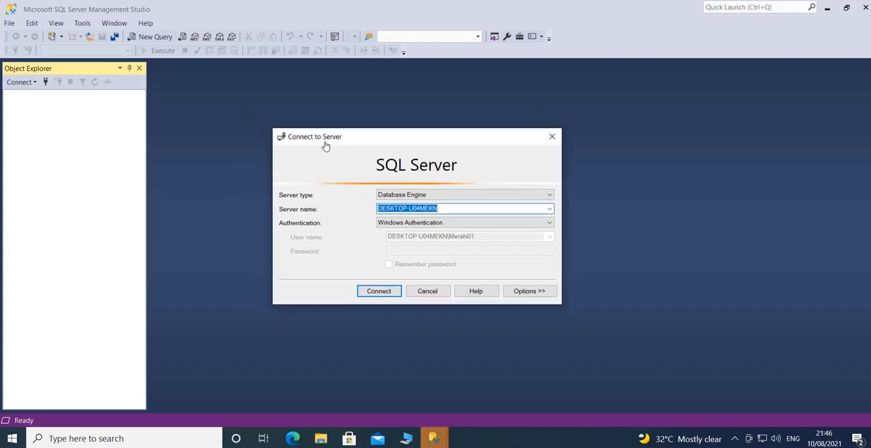
mouse_move(330, 144)
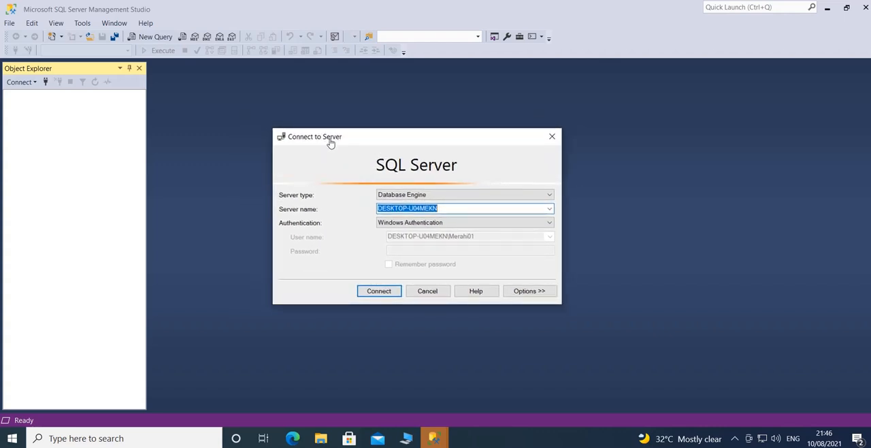
mouse_move(547, 210)
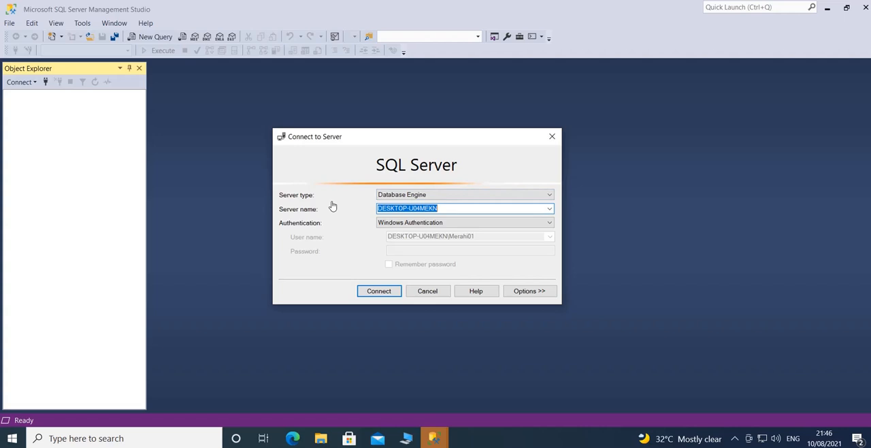
mouse_move(302, 207)
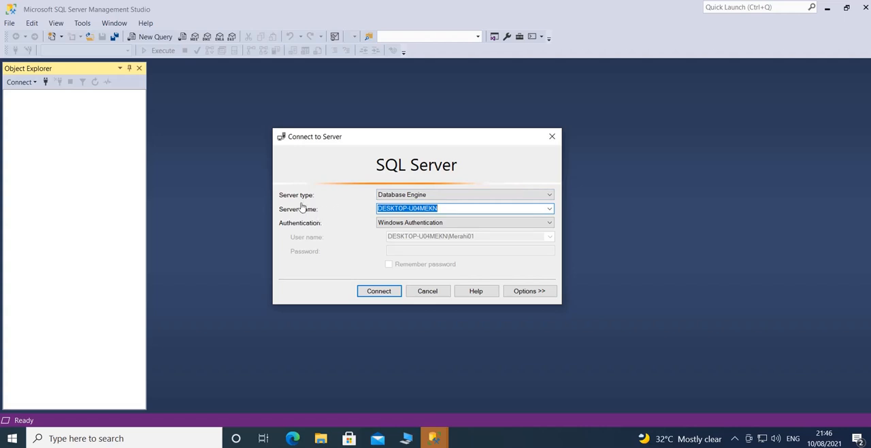
mouse_move(452, 208)
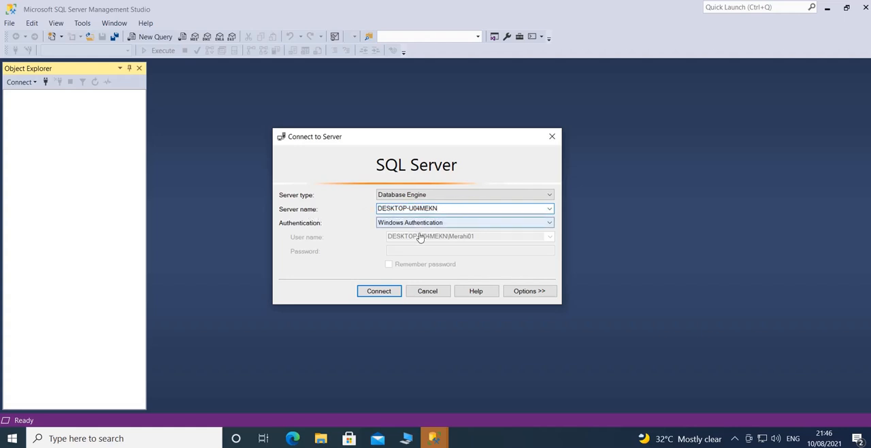
mouse_move(446, 218)
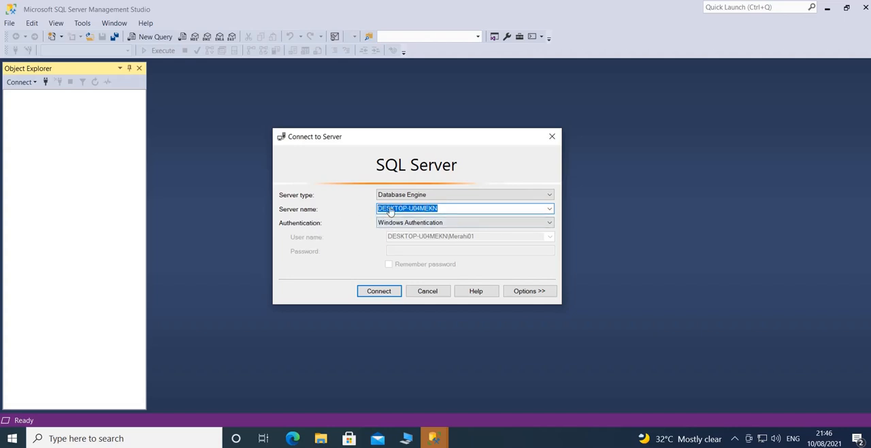
mouse_move(442, 208)
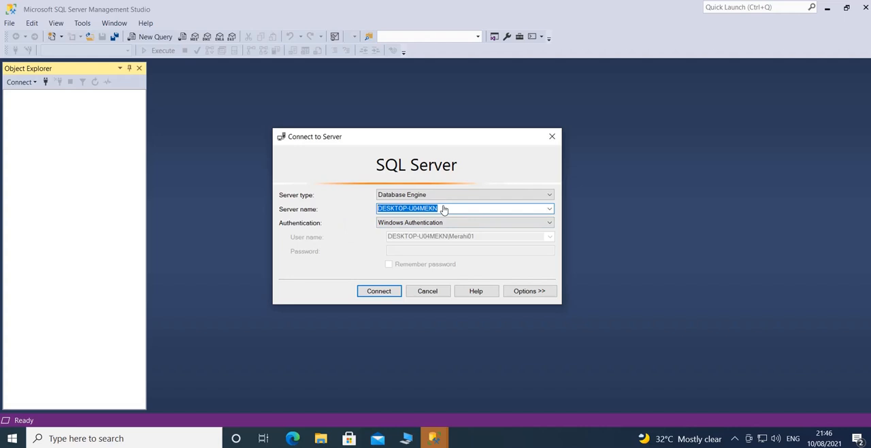
Clear the Server name, briefly try SQL Server Authentication, then settle on Windows Authentication.
key("Delete")
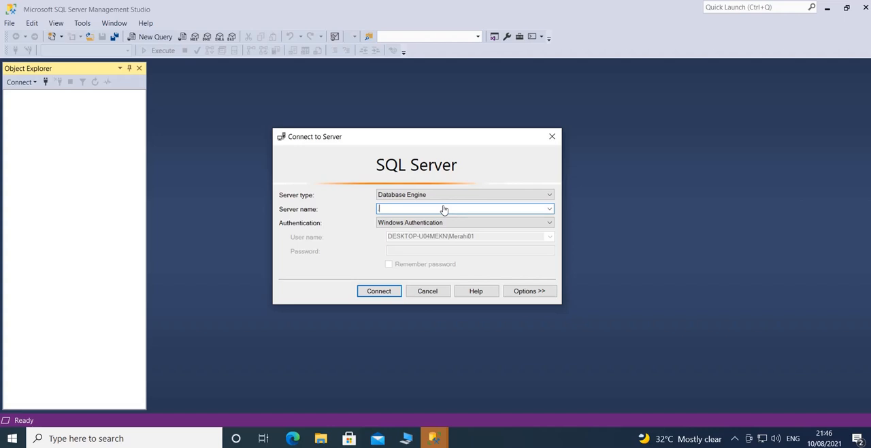
mouse_move(415, 231)
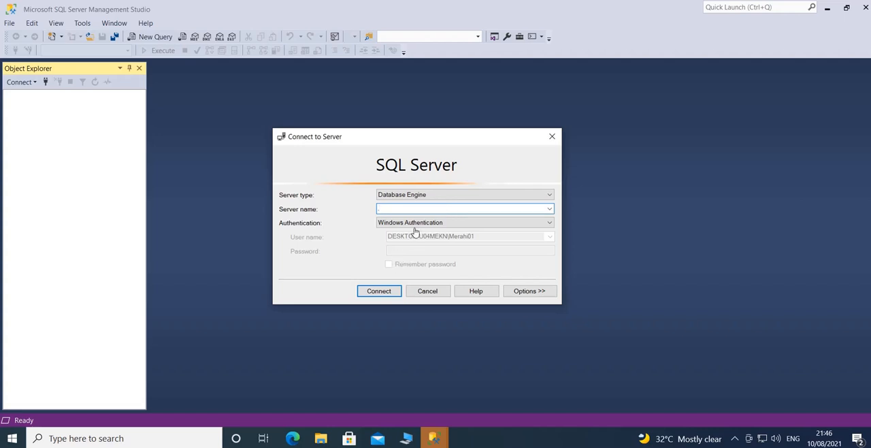
left_click(548, 223)
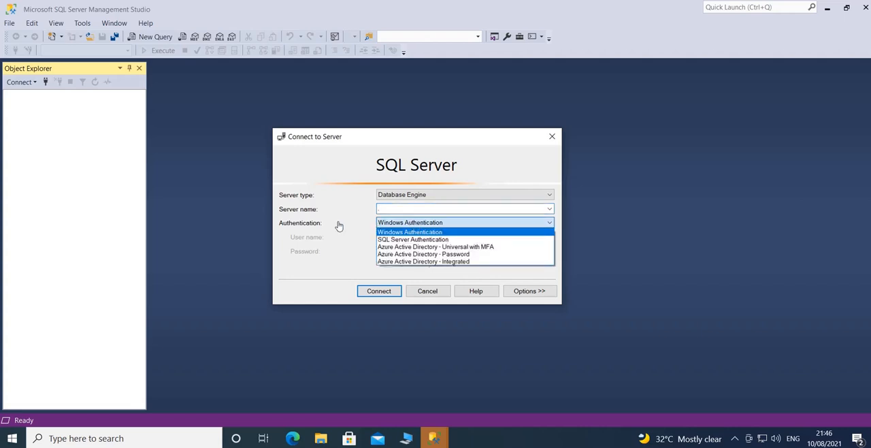
left_click(411, 231)
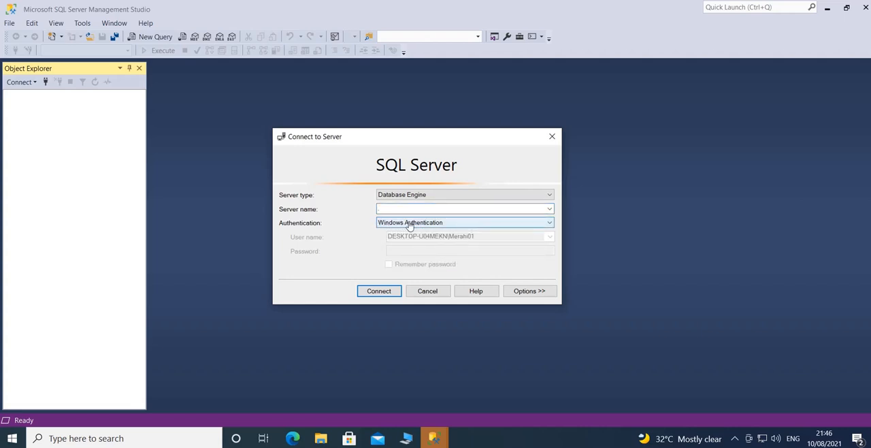
mouse_move(400, 229)
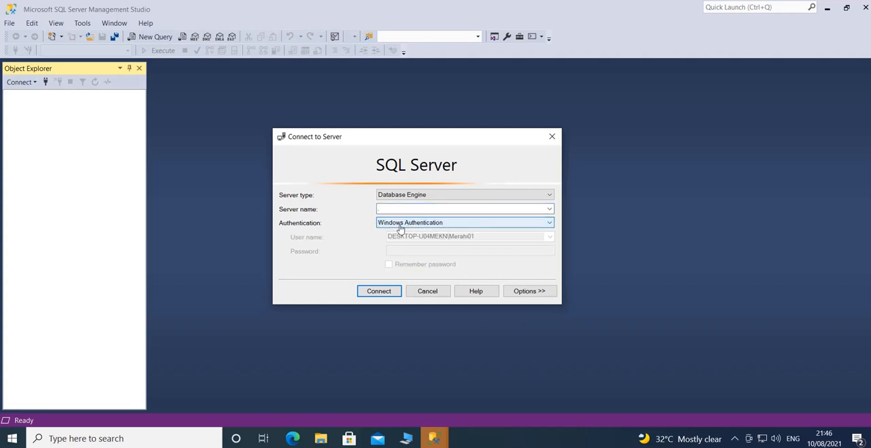
left_click(547, 224)
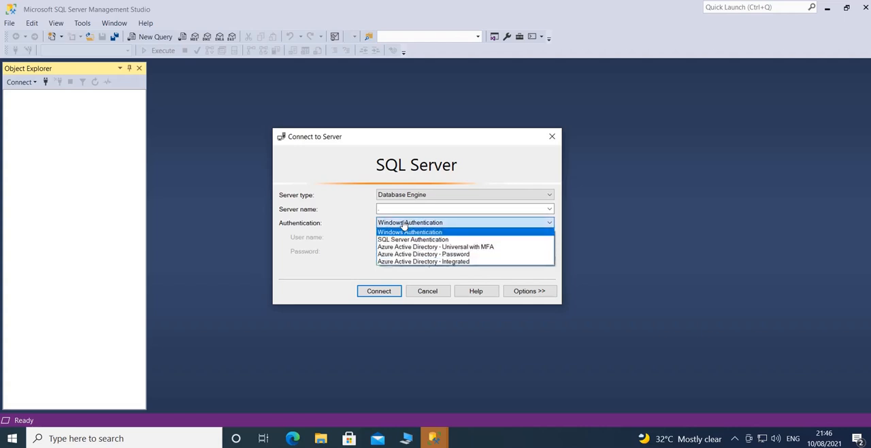
left_click(412, 239)
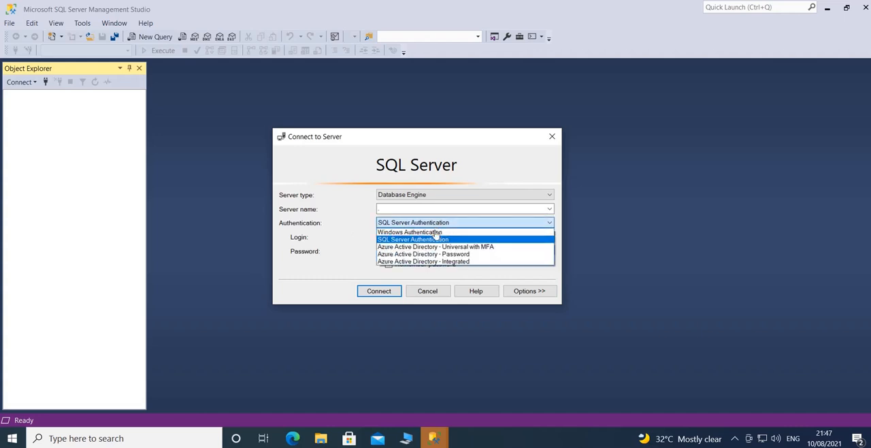
left_click(409, 231)
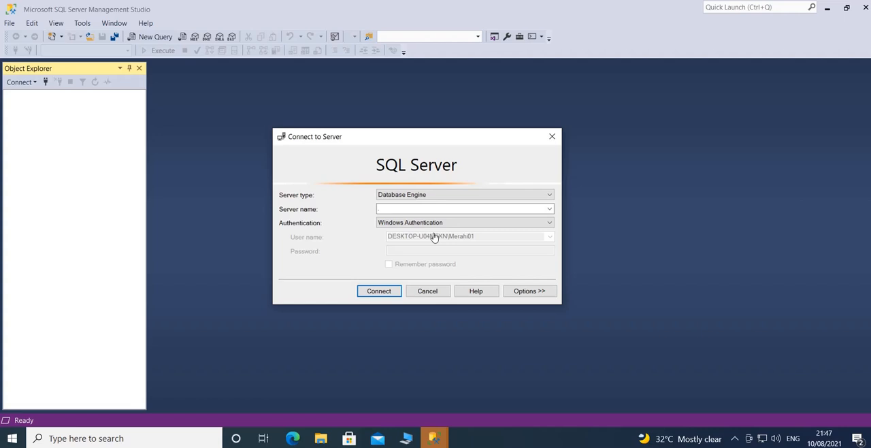
mouse_move(241, 238)
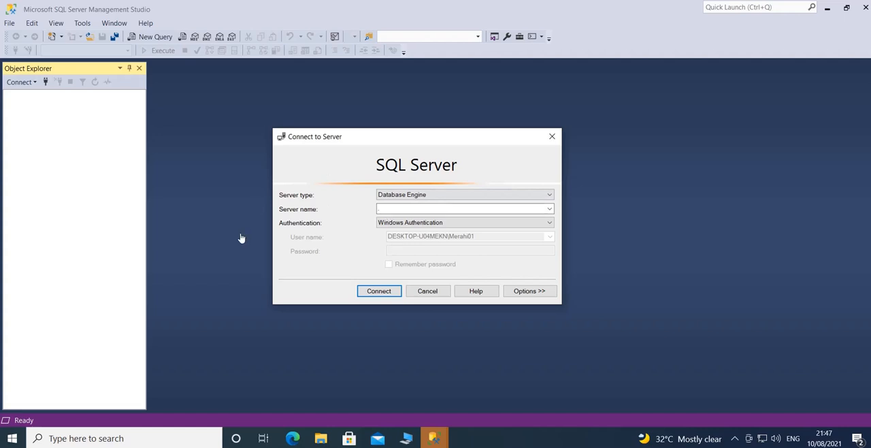
mouse_move(282, 196)
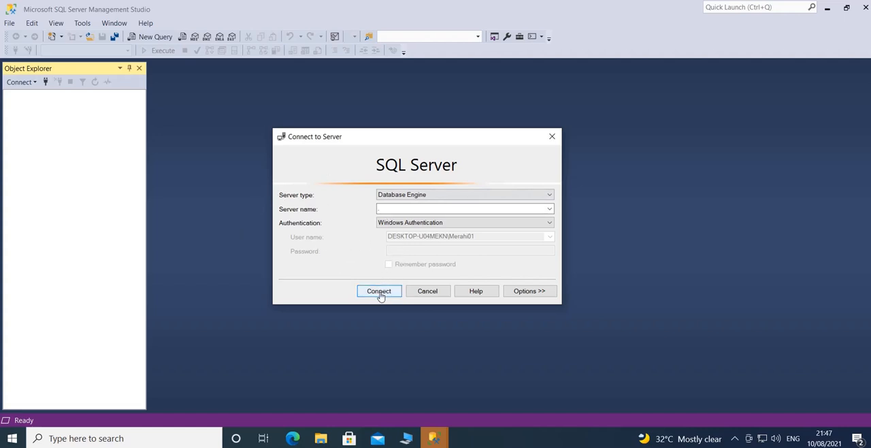
Connect to the local SQL Server 15.0.2000 instance so Object Explorer lists its node.
left_click(378, 291)
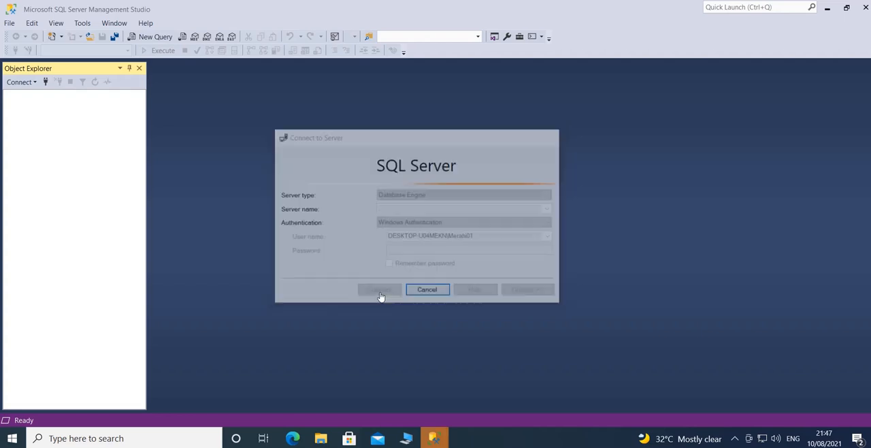
left_click(379, 289)
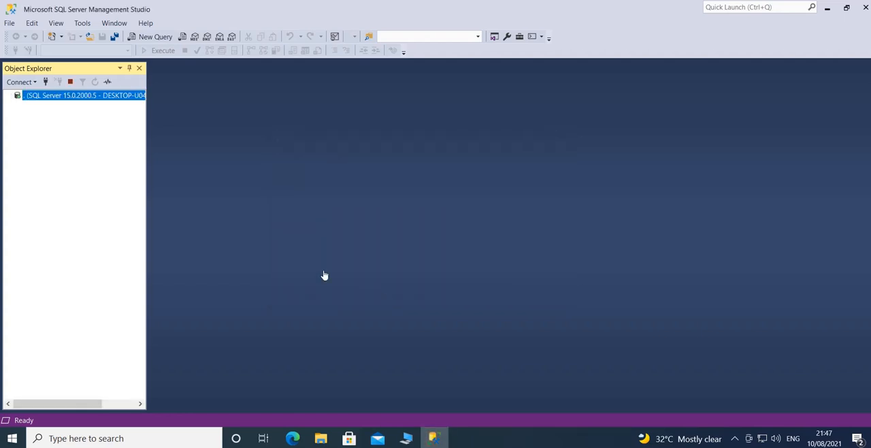
mouse_move(63, 95)
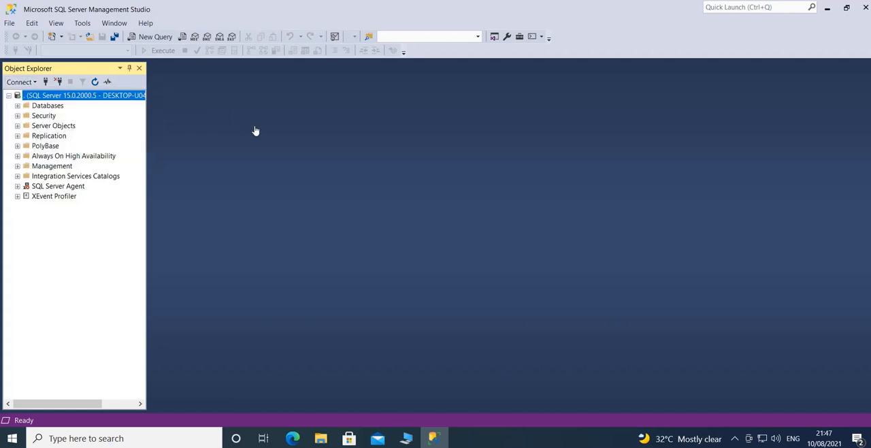
Start a new connection from Object Explorer with 'server_name' as the Server name.
left_click(22, 81)
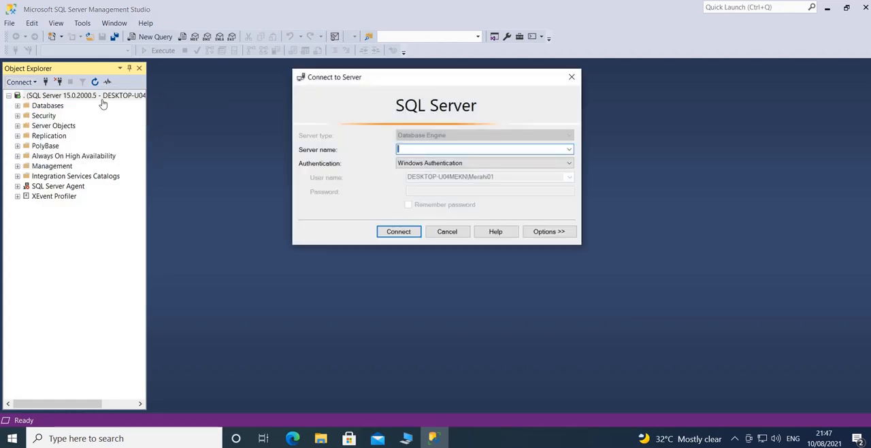
mouse_move(422, 149)
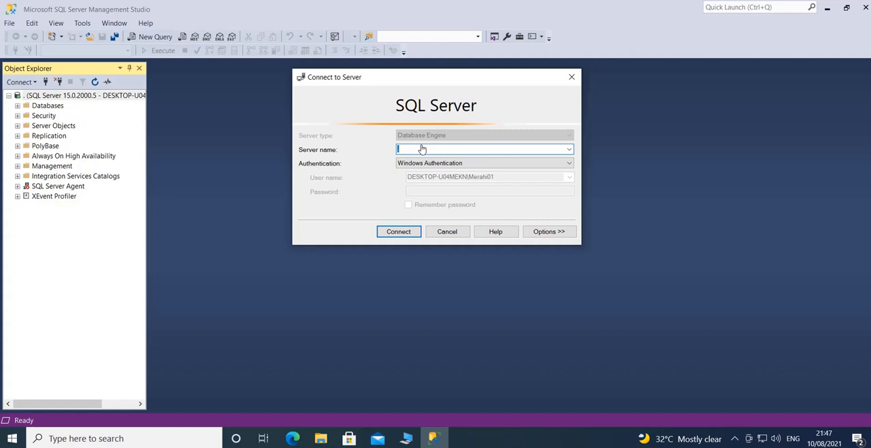
type("server")
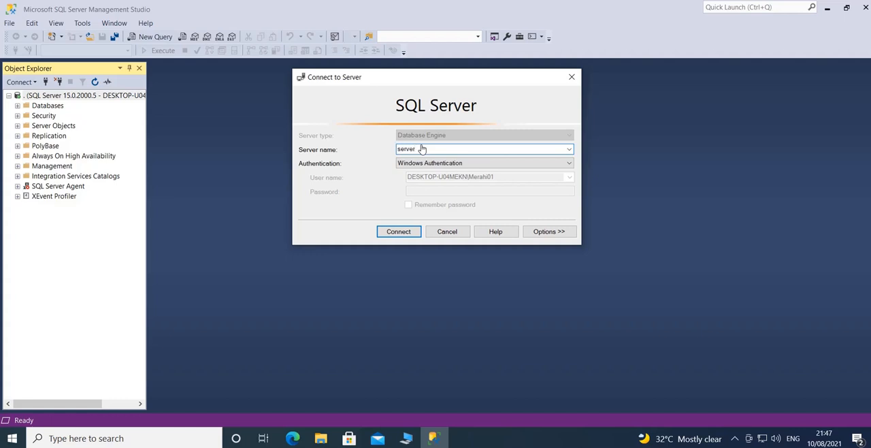
type("_name")
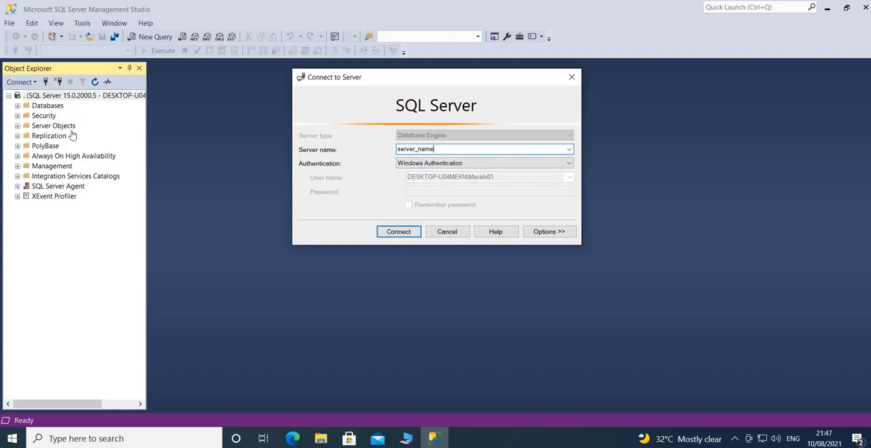
mouse_move(55, 158)
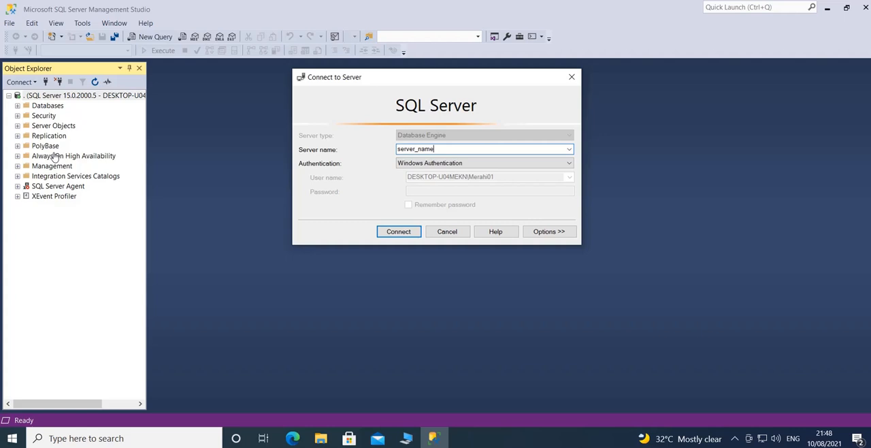
mouse_move(335, 219)
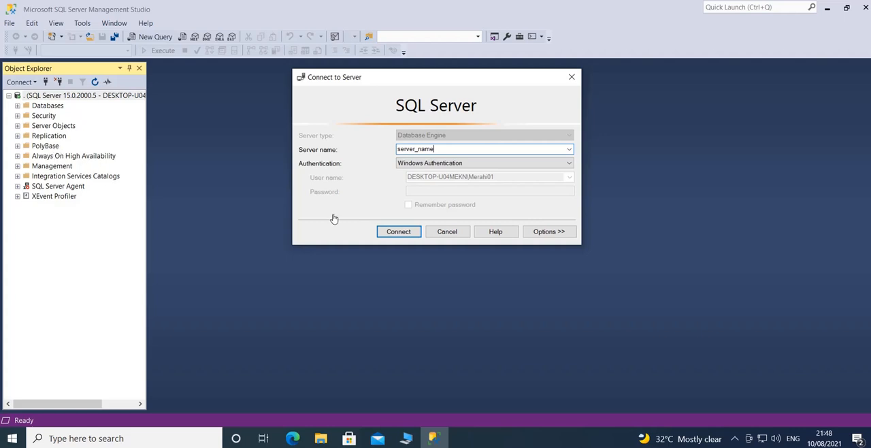
Cancel the extra connection dialog and view the Databases node's actions without choosing one.
left_click(397, 231)
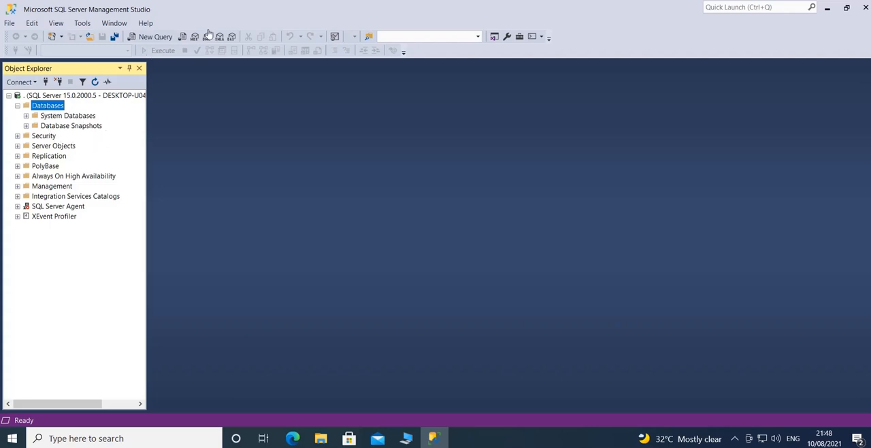
right_click(46, 105)
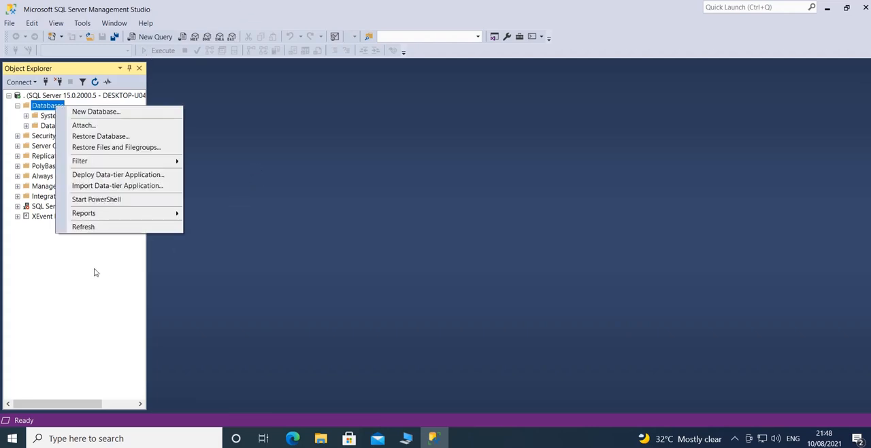
left_click(95, 272)
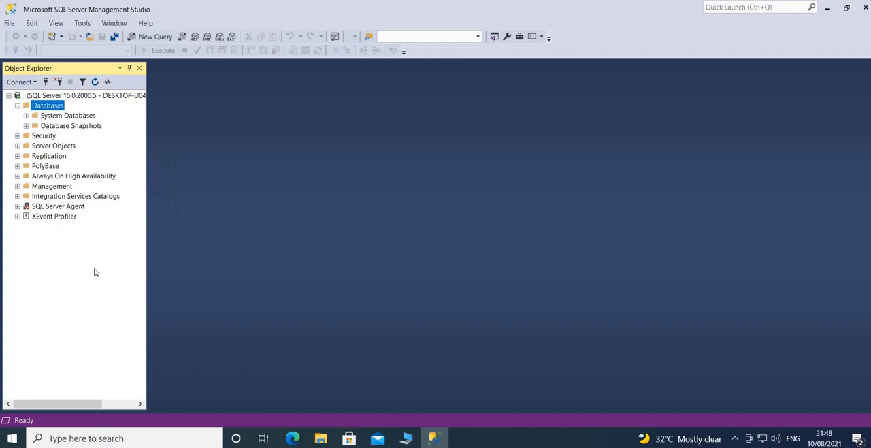